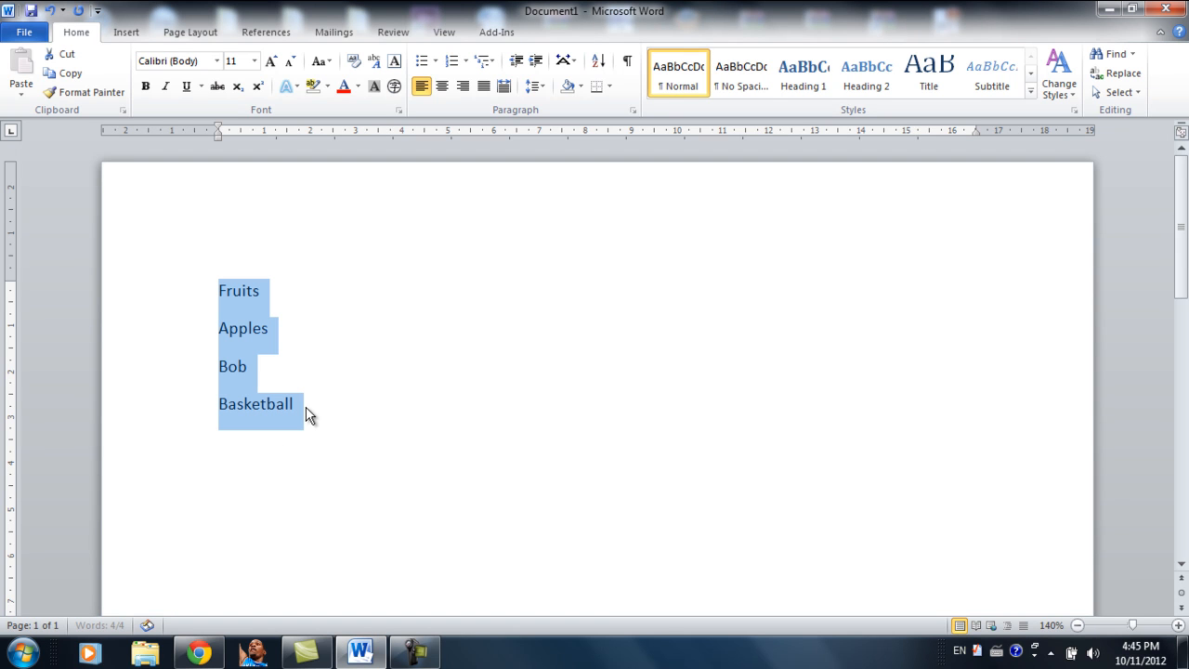
mouse_move(455, 107)
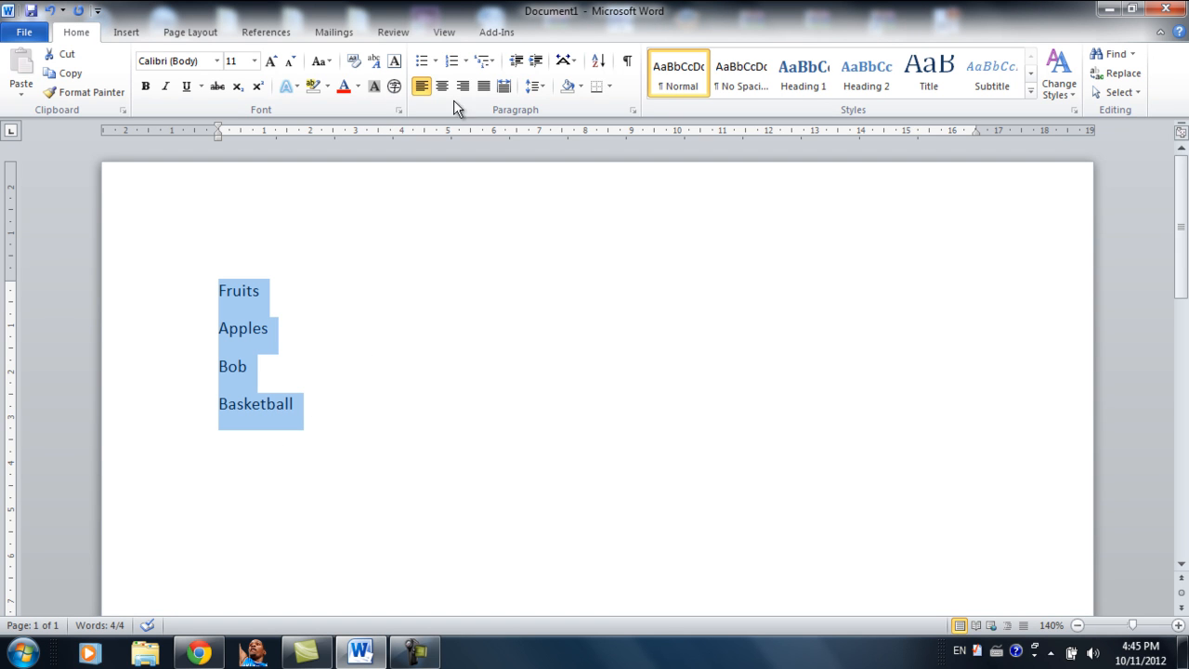
mouse_move(442, 86)
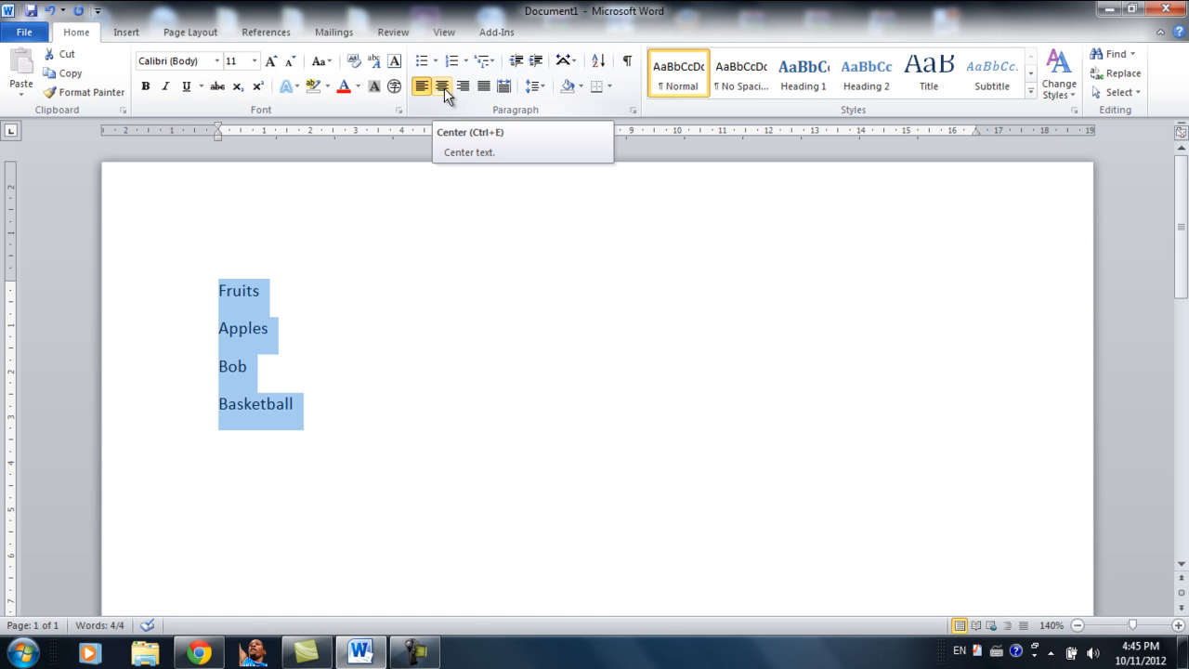
mouse_move(566, 107)
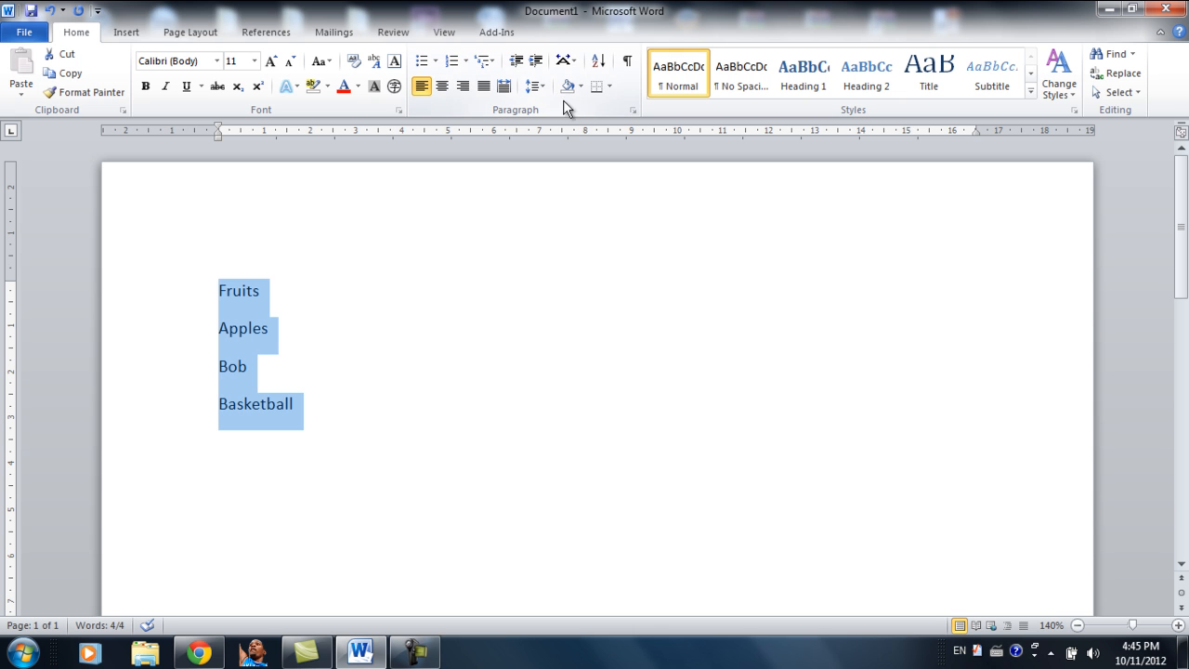
mouse_move(441, 249)
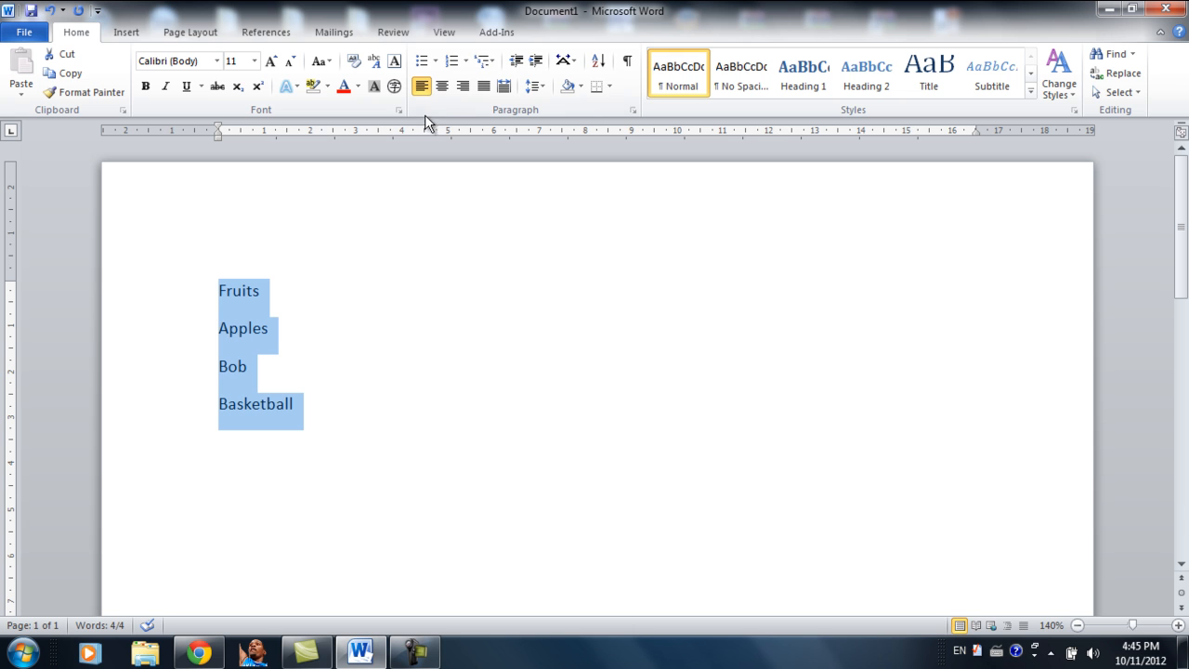
- Try left and center alignment, then leave the four list items right-aligned
click(421, 85)
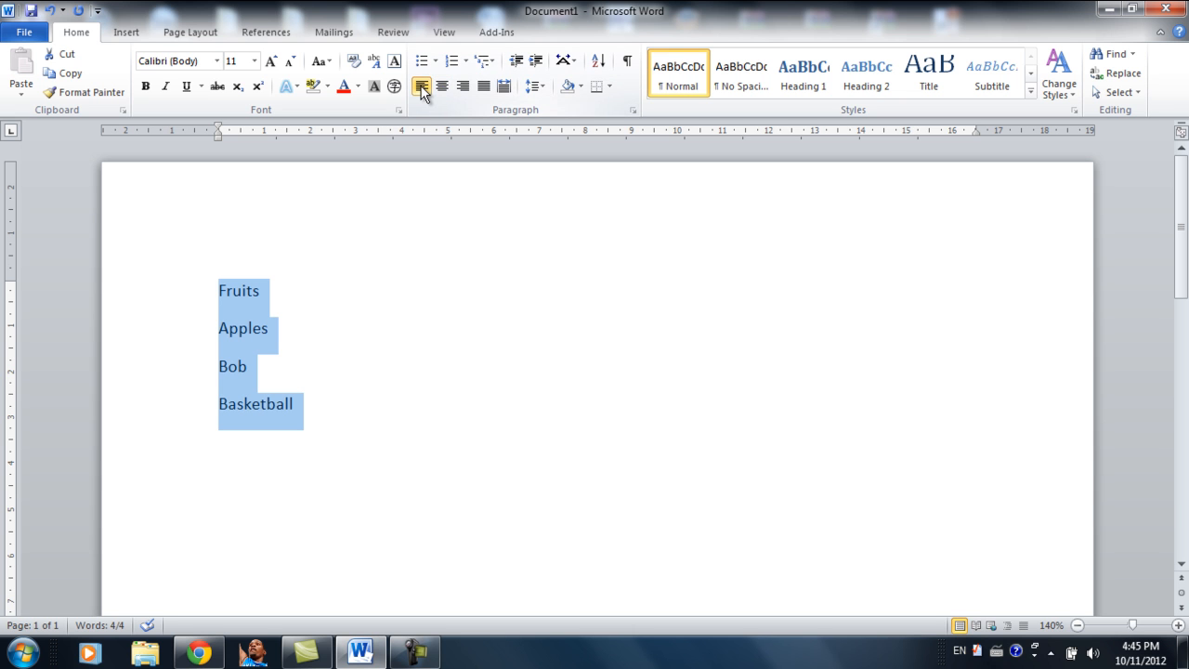
click(442, 86)
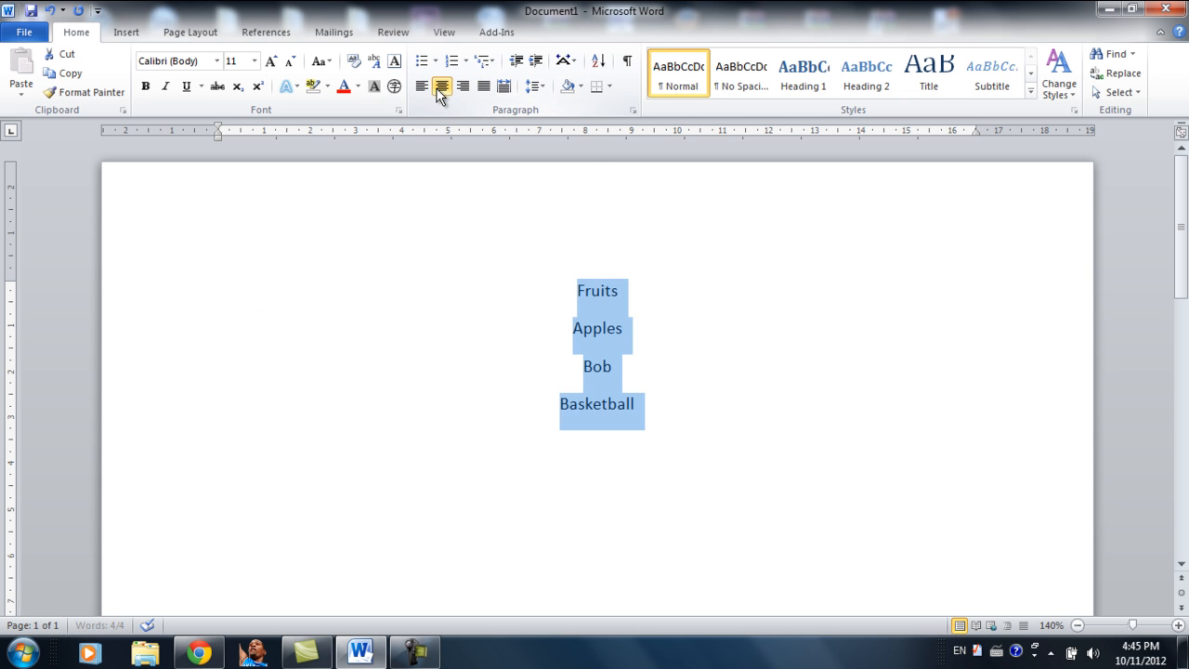
click(463, 85)
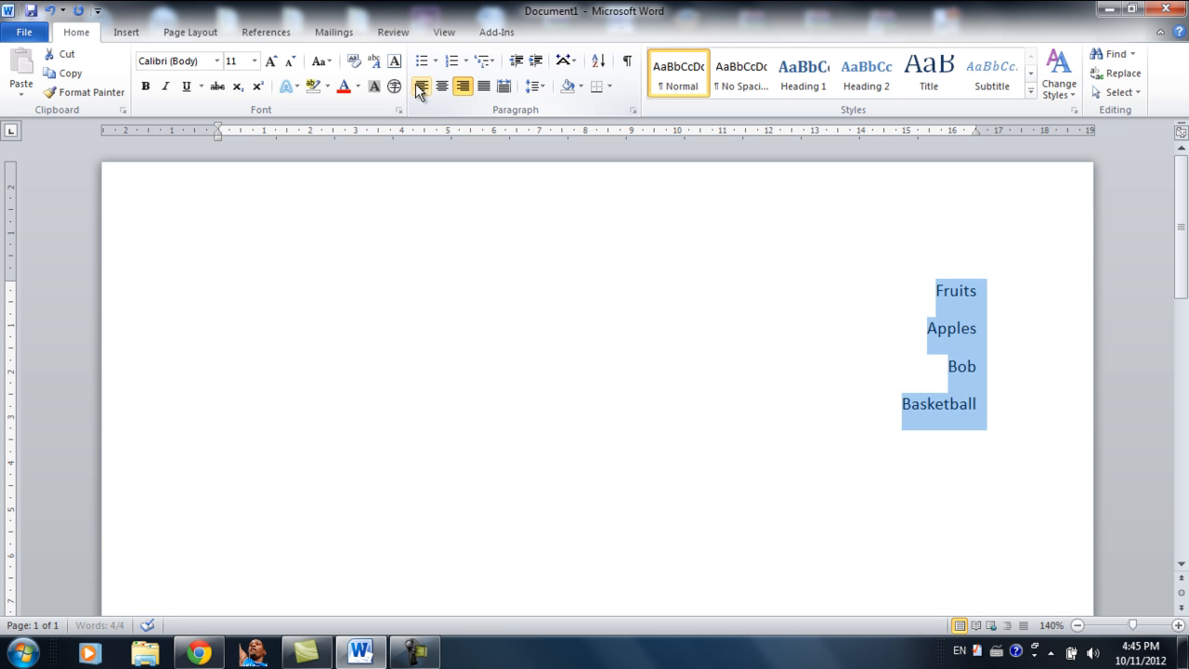
click(421, 85)
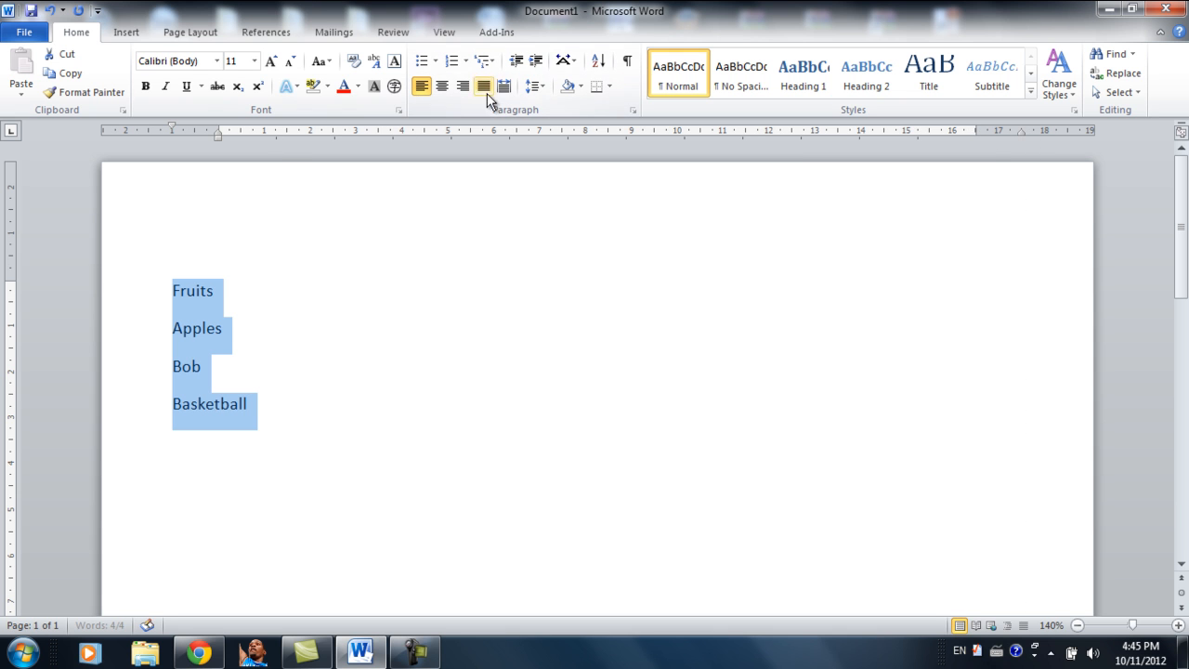
click(462, 86)
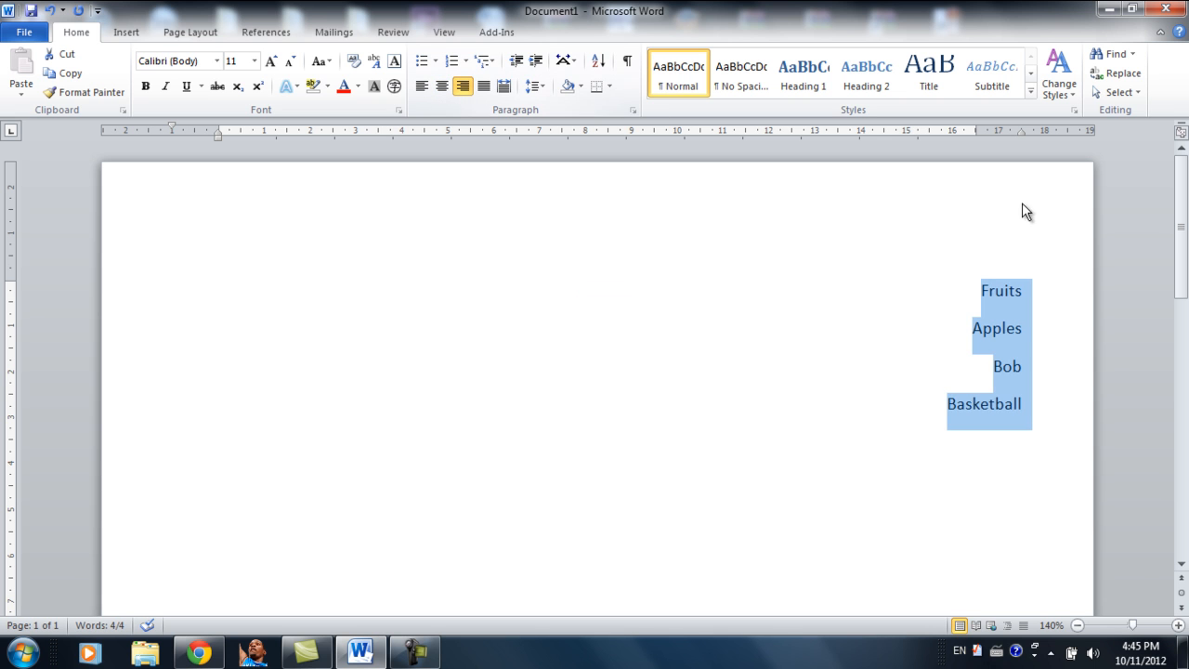
mouse_move(1027, 141)
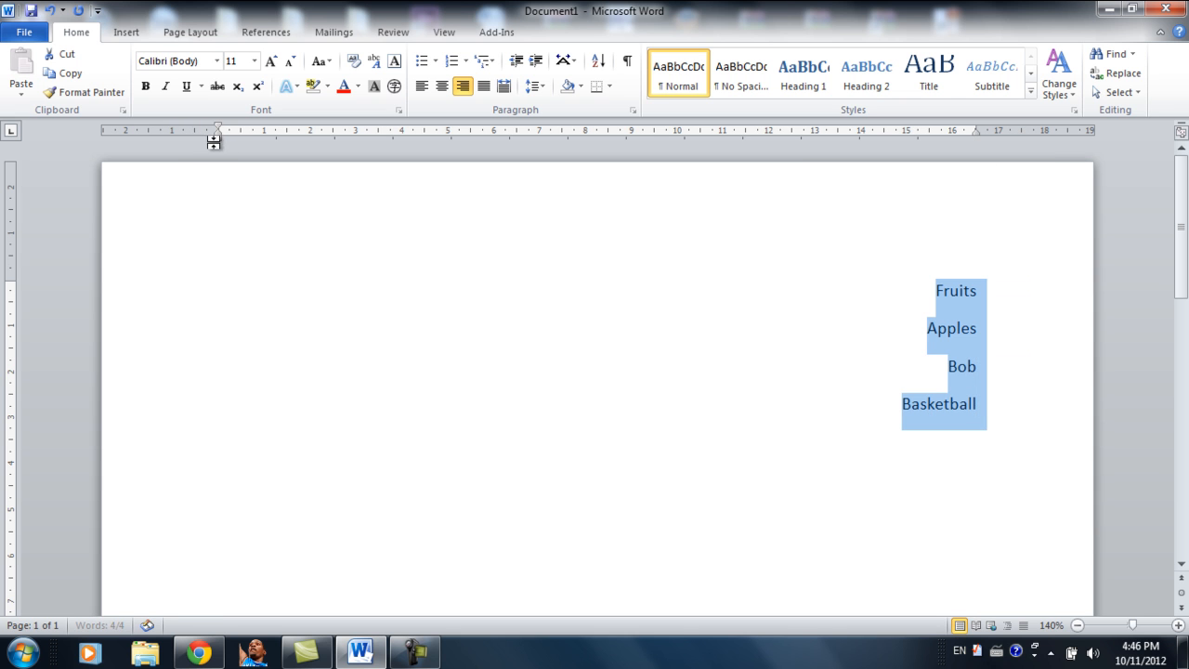
mouse_move(811, 497)
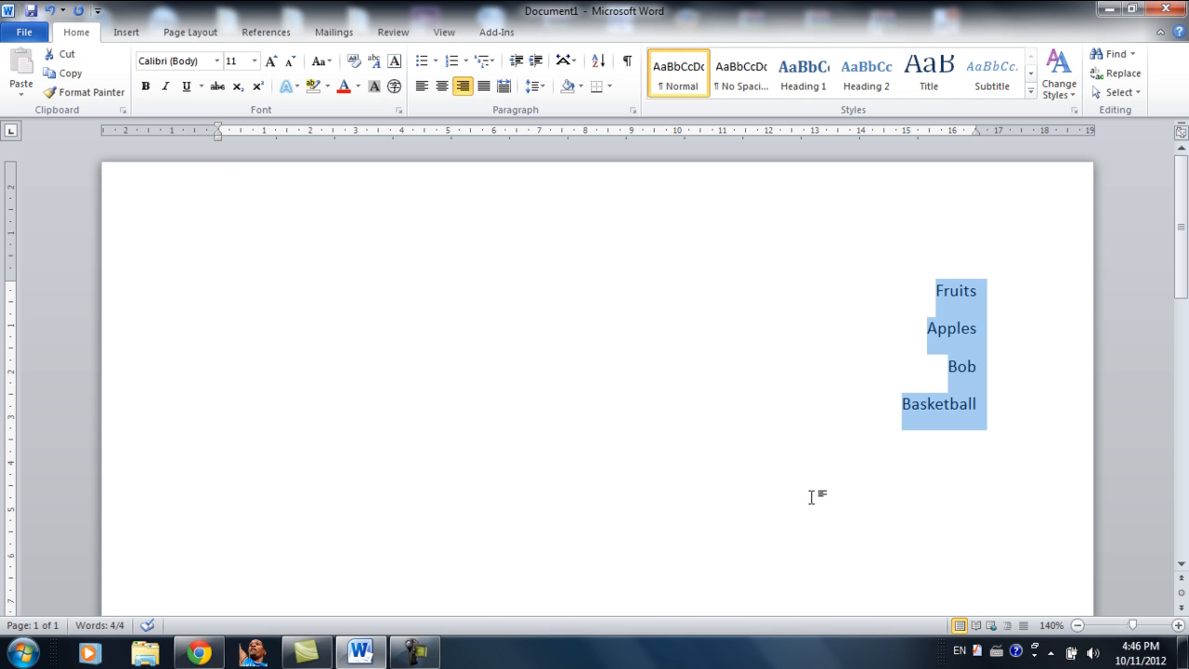
mouse_move(611, 295)
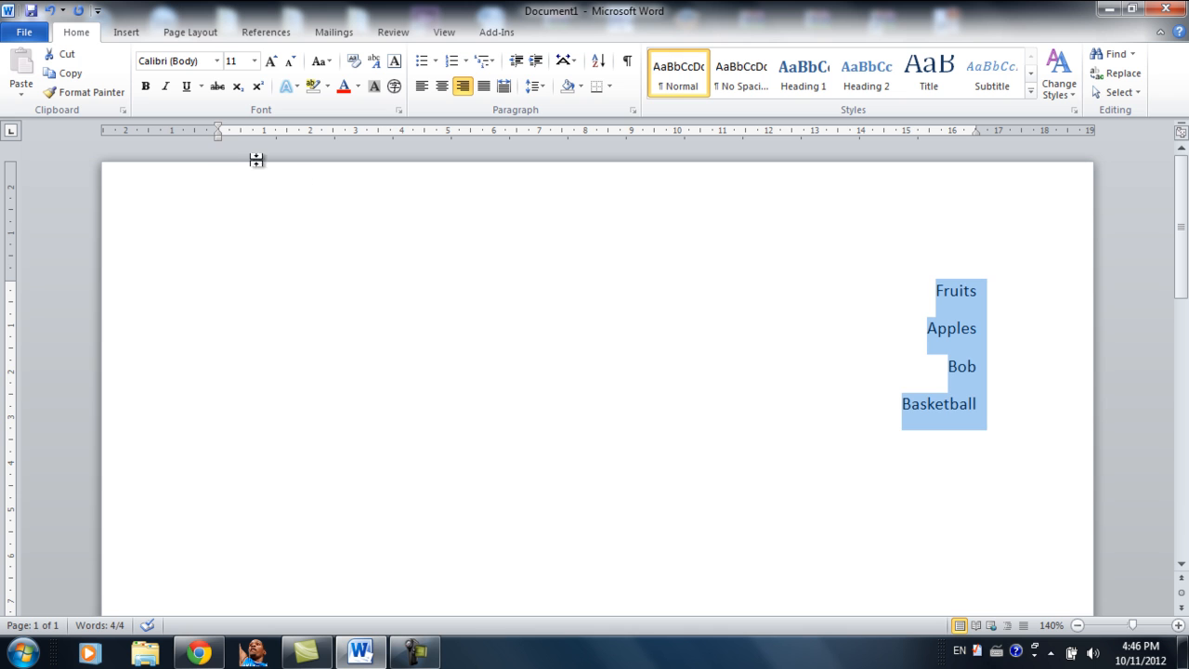
mouse_move(218, 139)
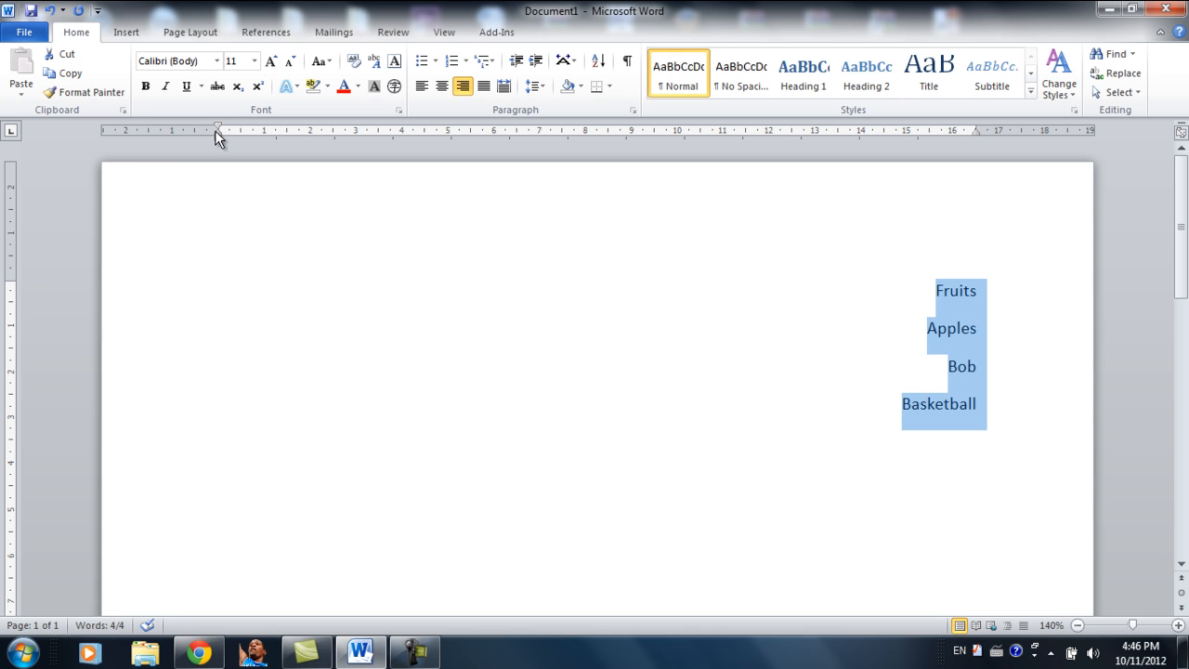
mouse_move(218, 130)
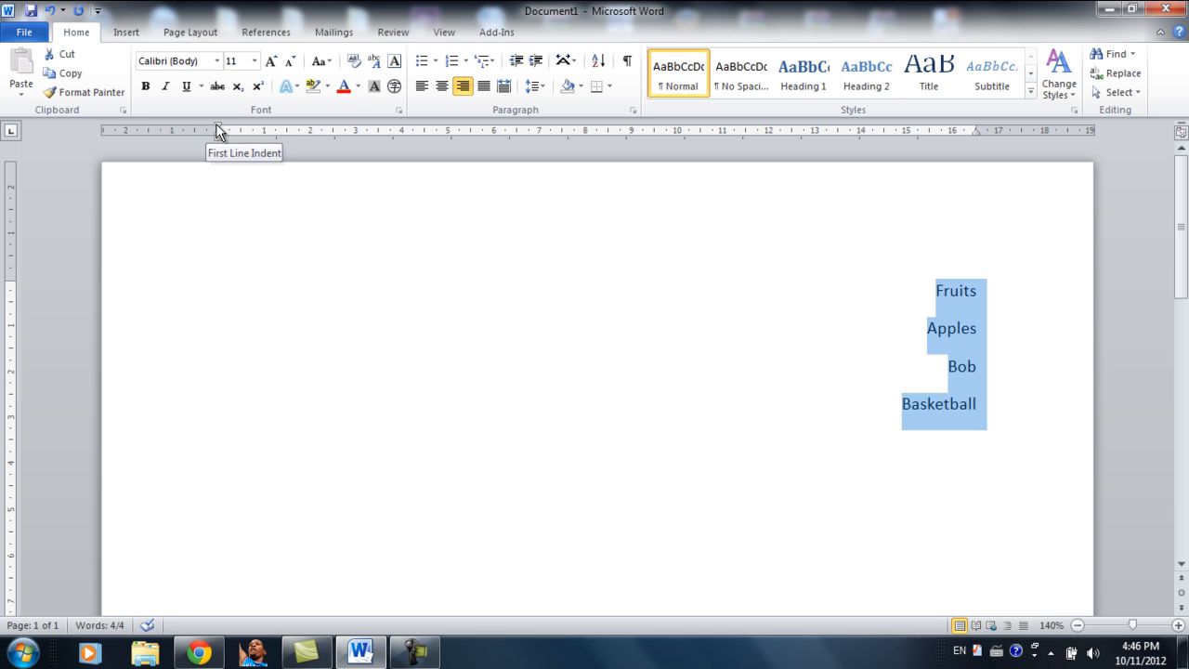
mouse_move(525, 107)
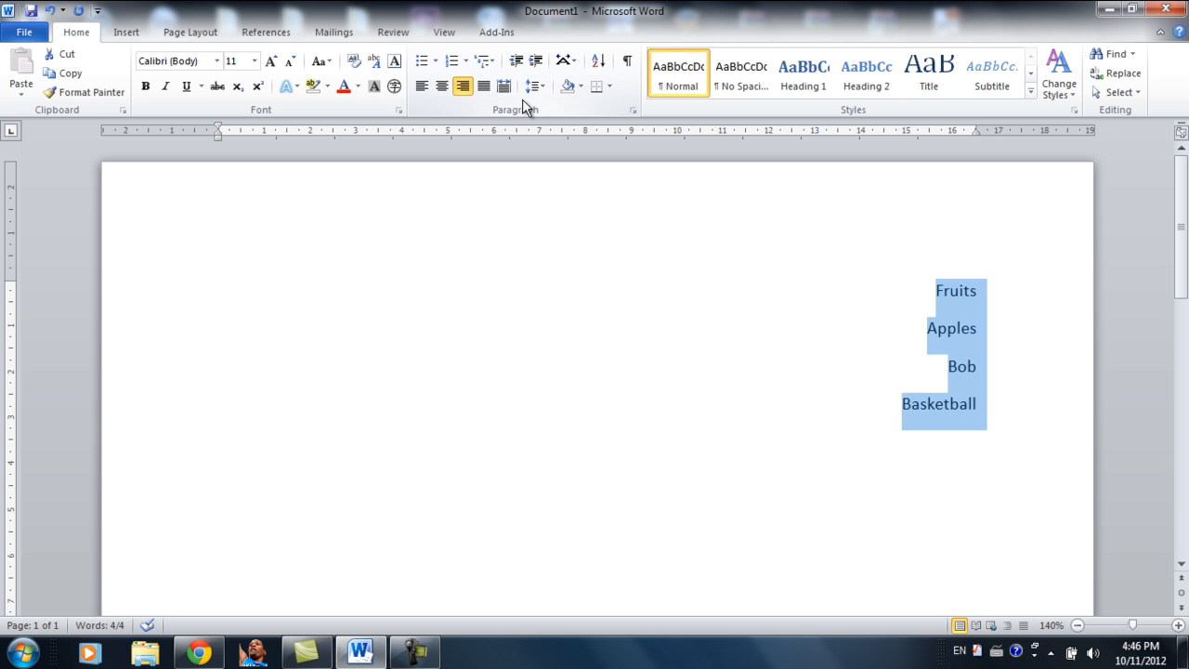
- Apply Distributed alignment so each item's letters spread across the full line width
click(504, 85)
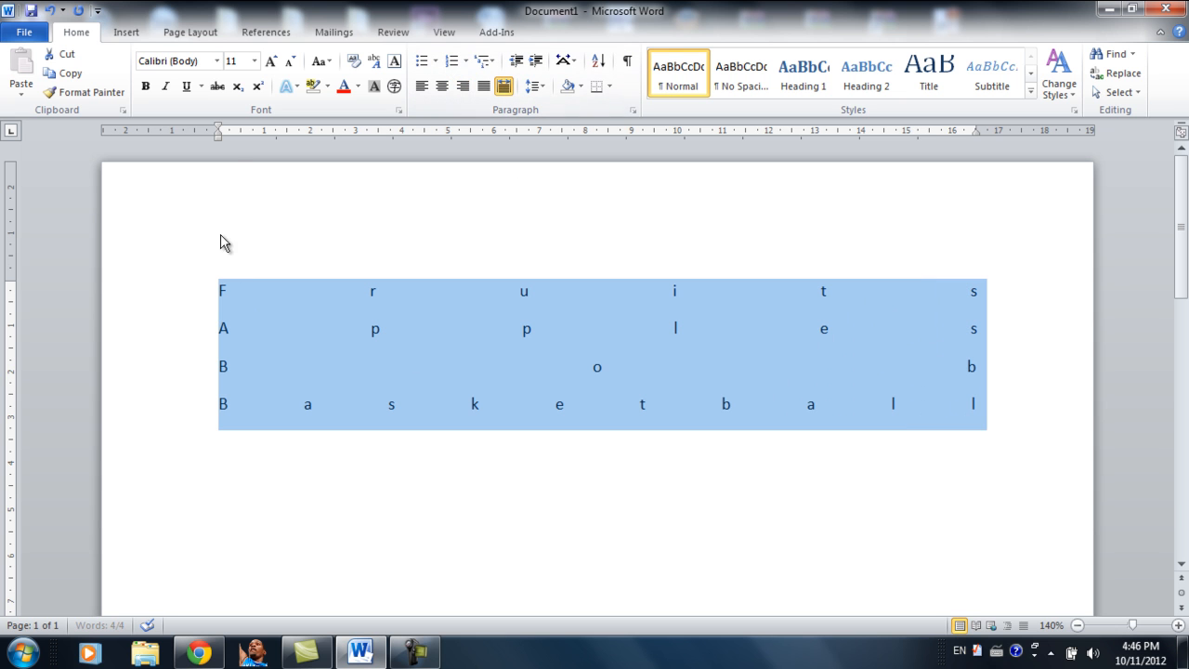
mouse_move(223, 144)
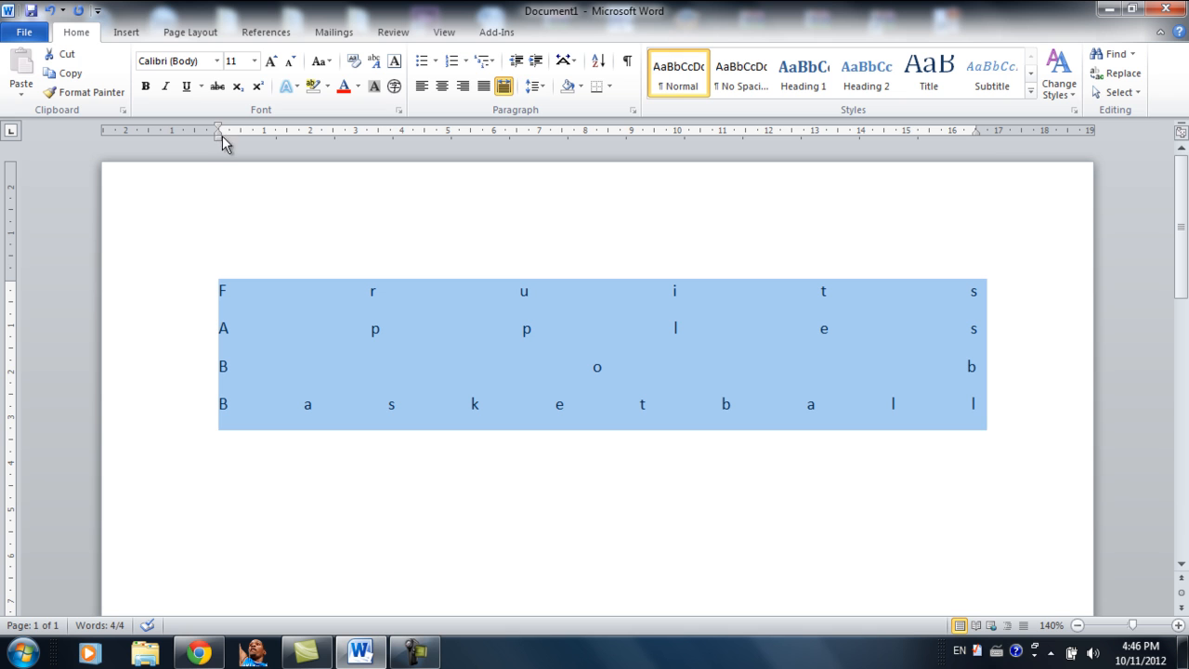
mouse_move(845, 190)
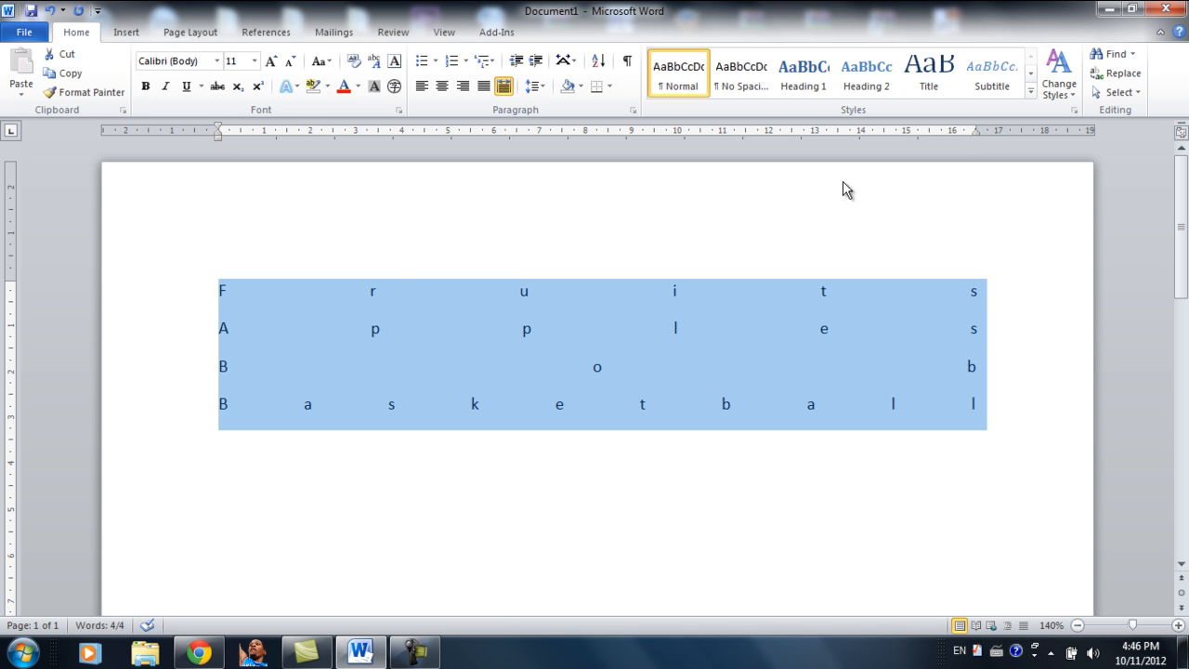
mouse_move(1128, 305)
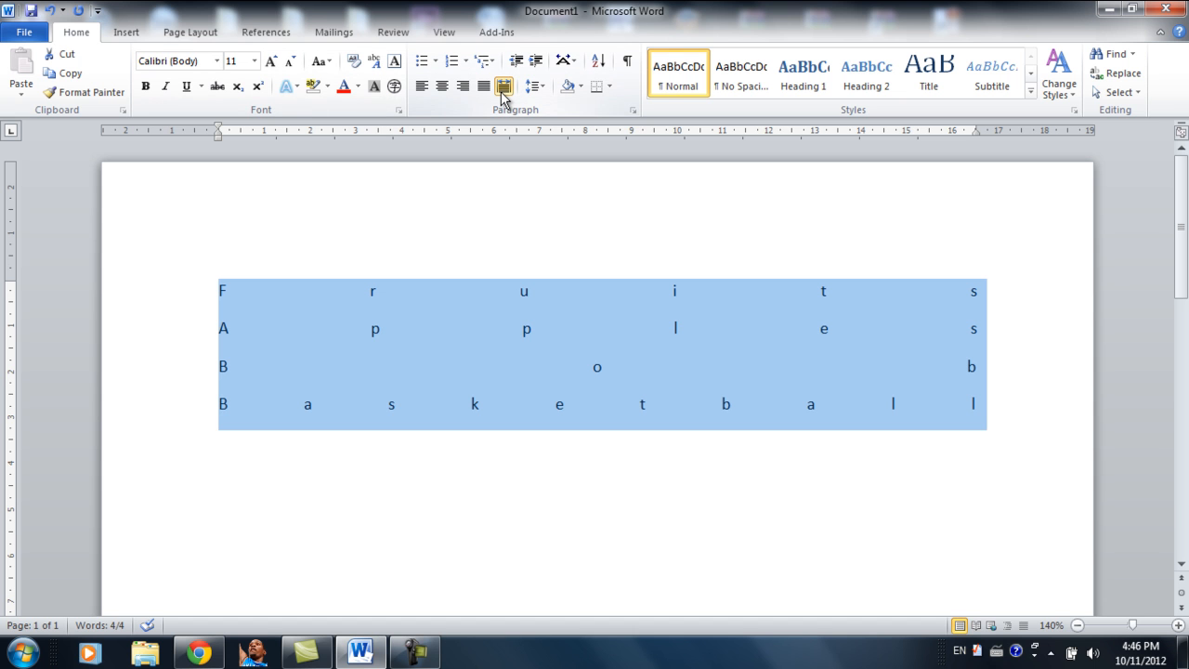
mouse_move(505, 87)
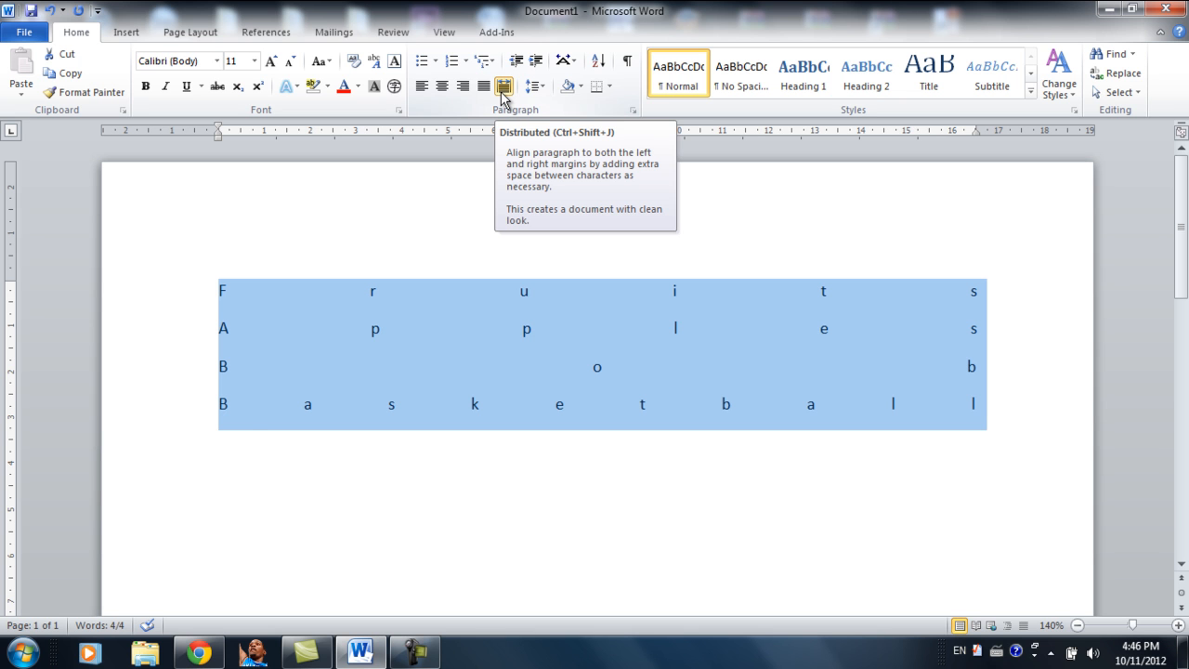
- Realign the list left, then preview phi, dot, club, arch and hollow-circle bullet styles
click(420, 60)
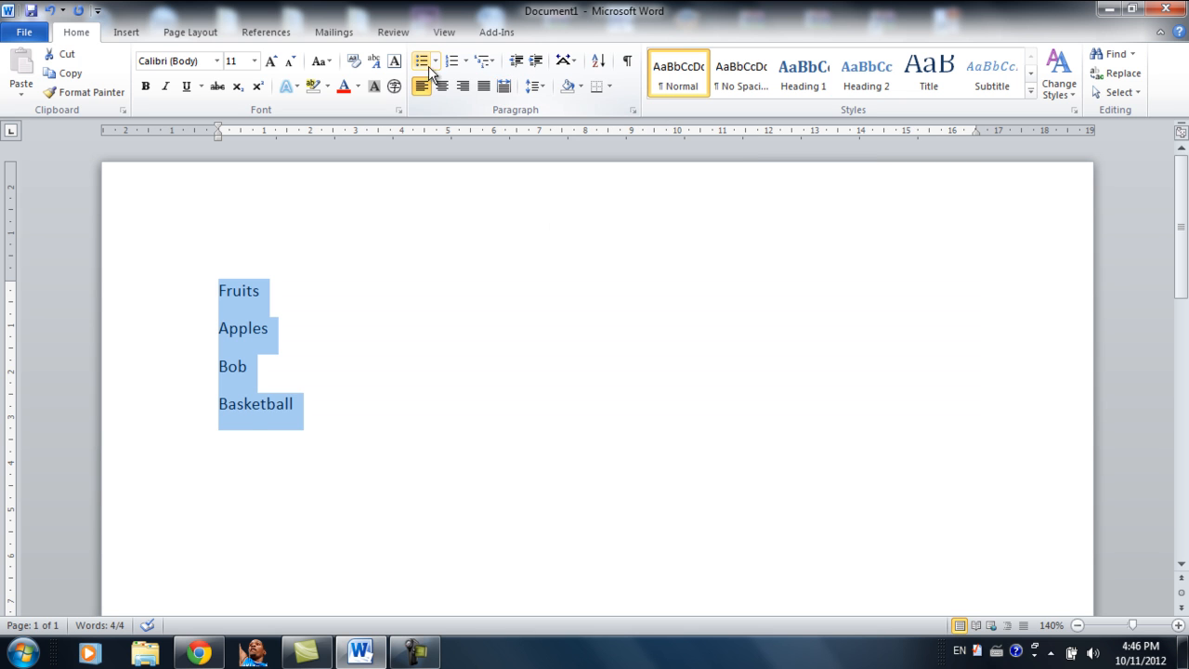
mouse_move(421, 60)
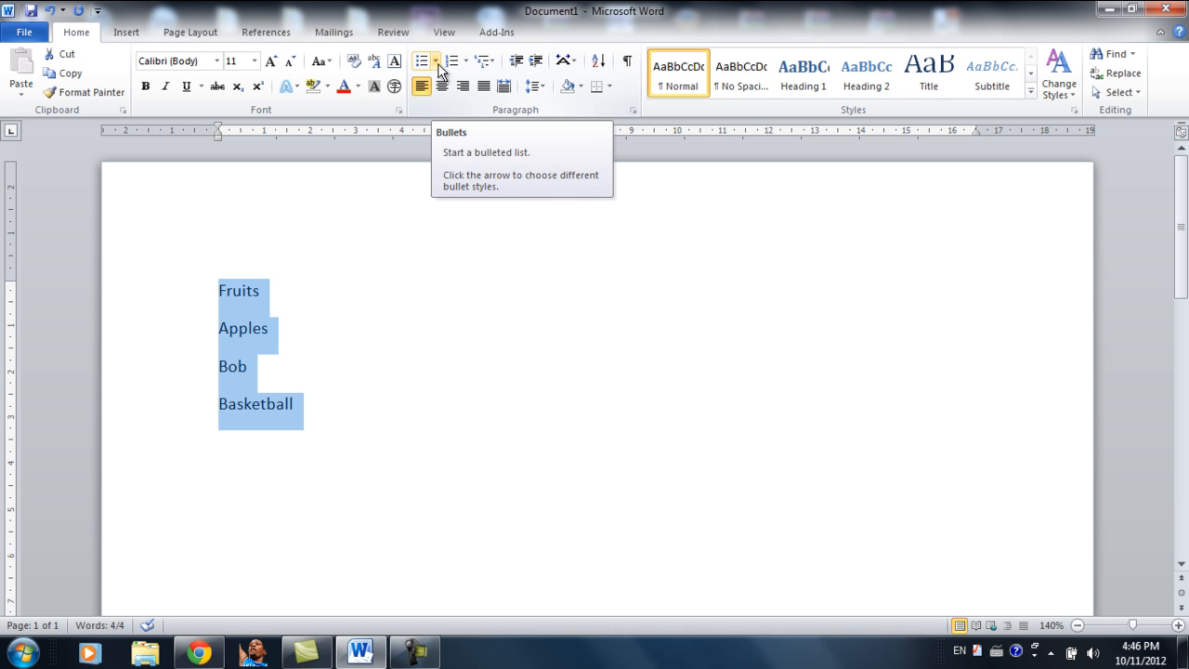
click(437, 60)
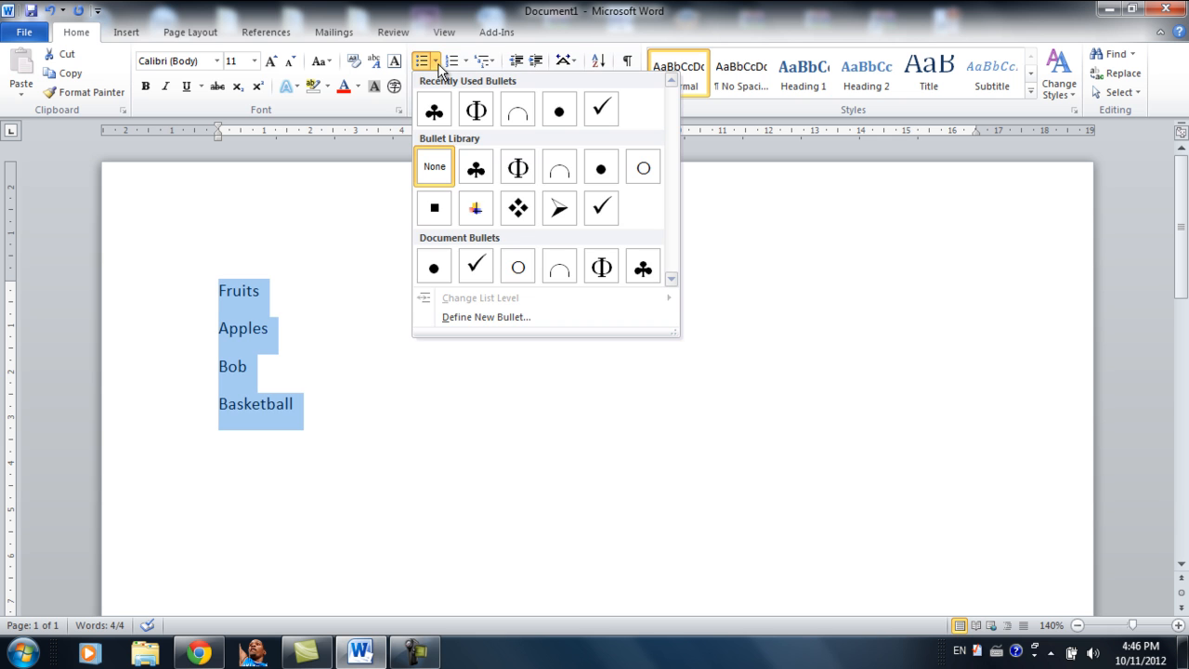
click(518, 167)
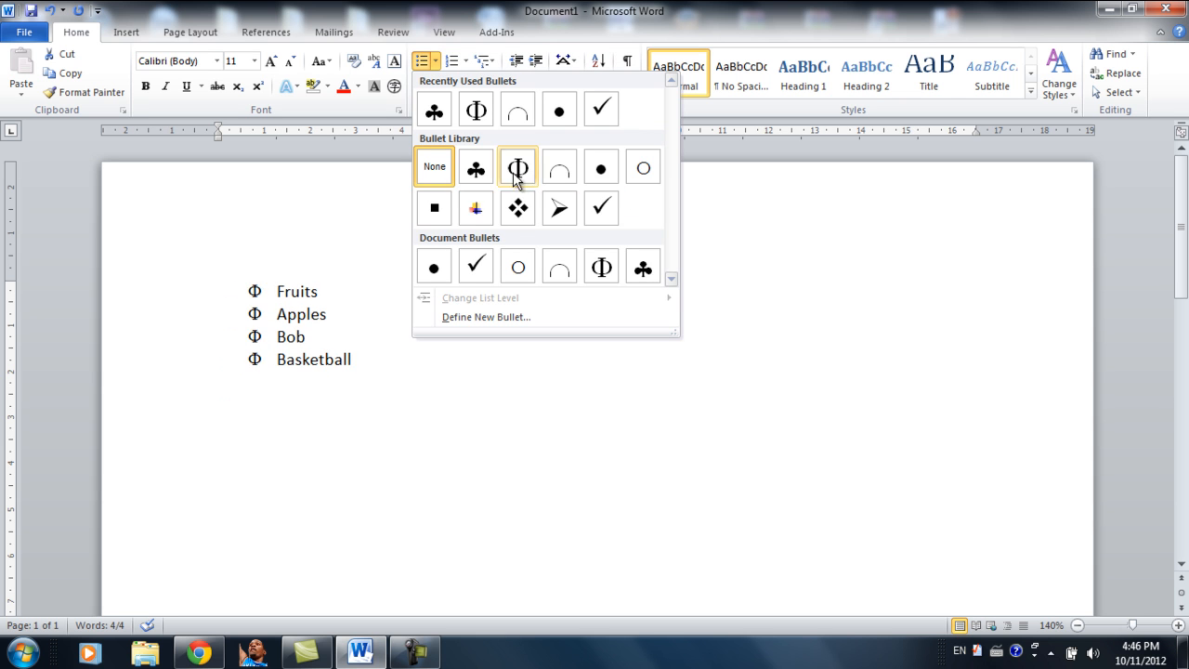
click(600, 167)
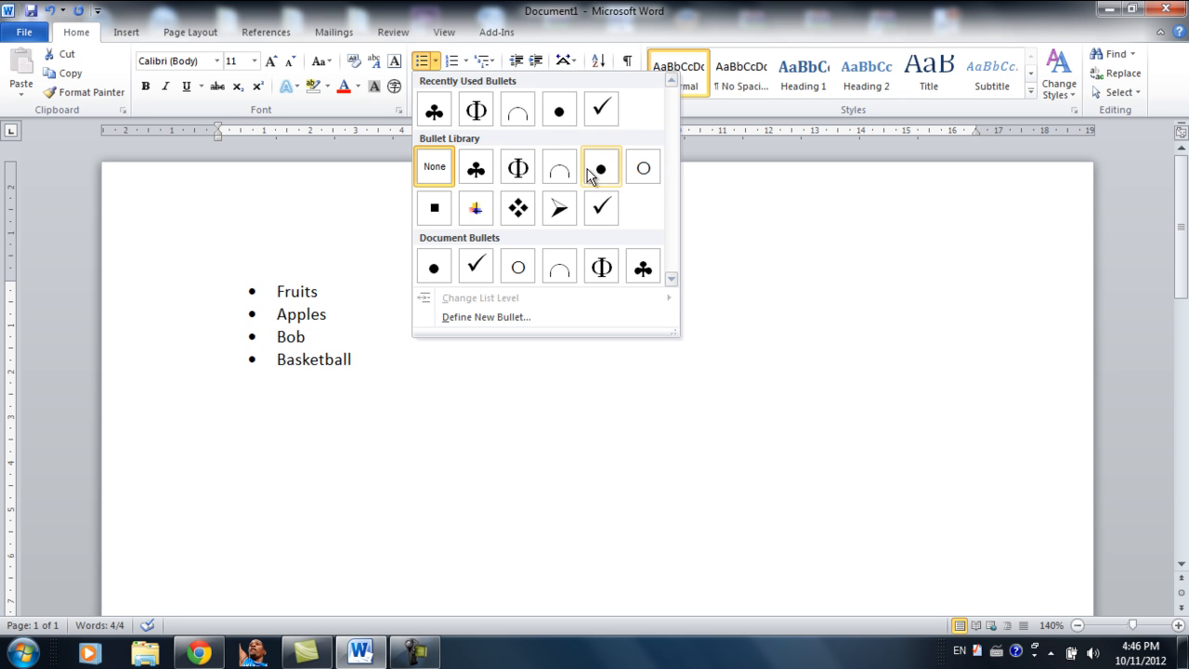
click(476, 167)
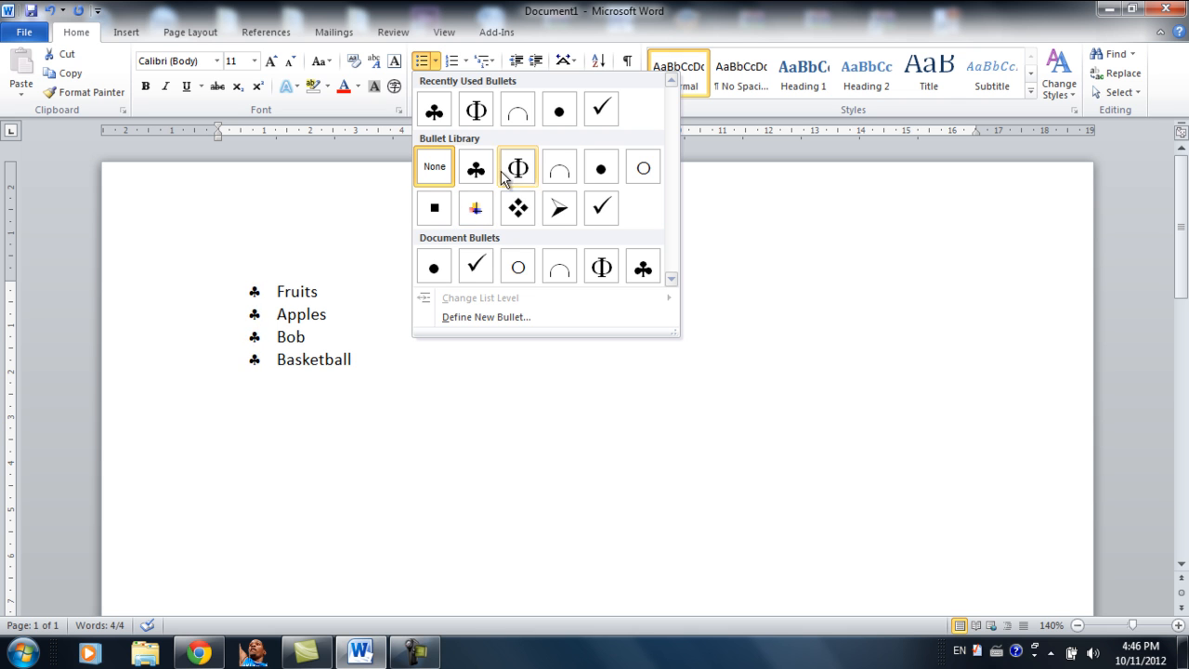
click(559, 167)
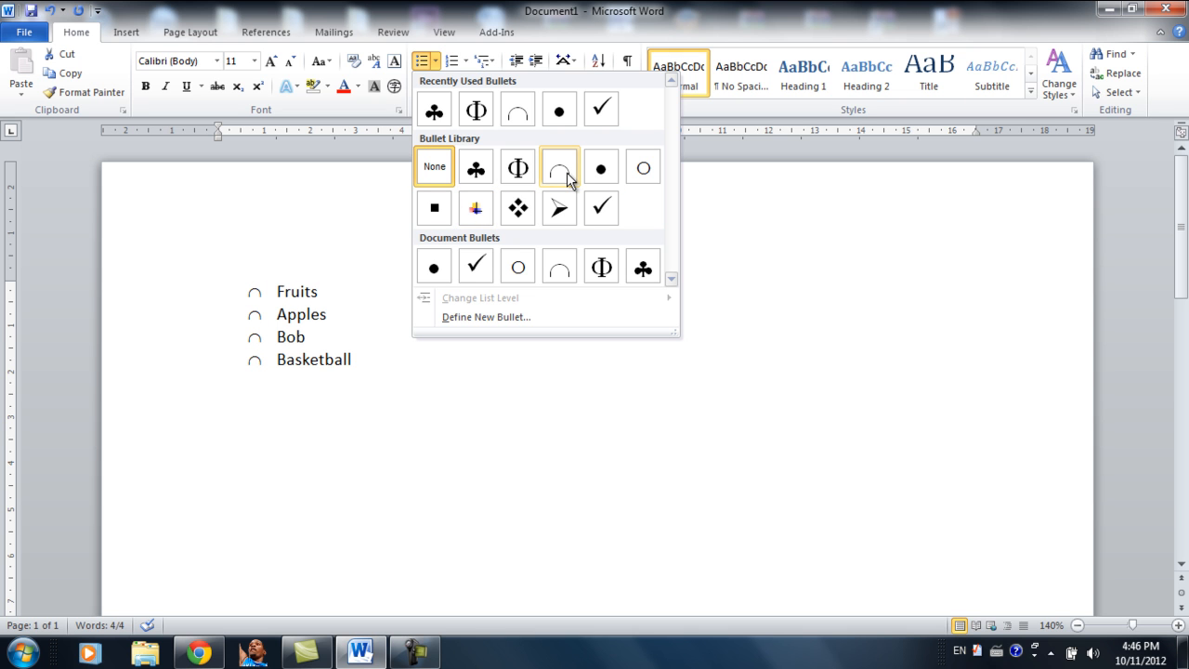
click(559, 207)
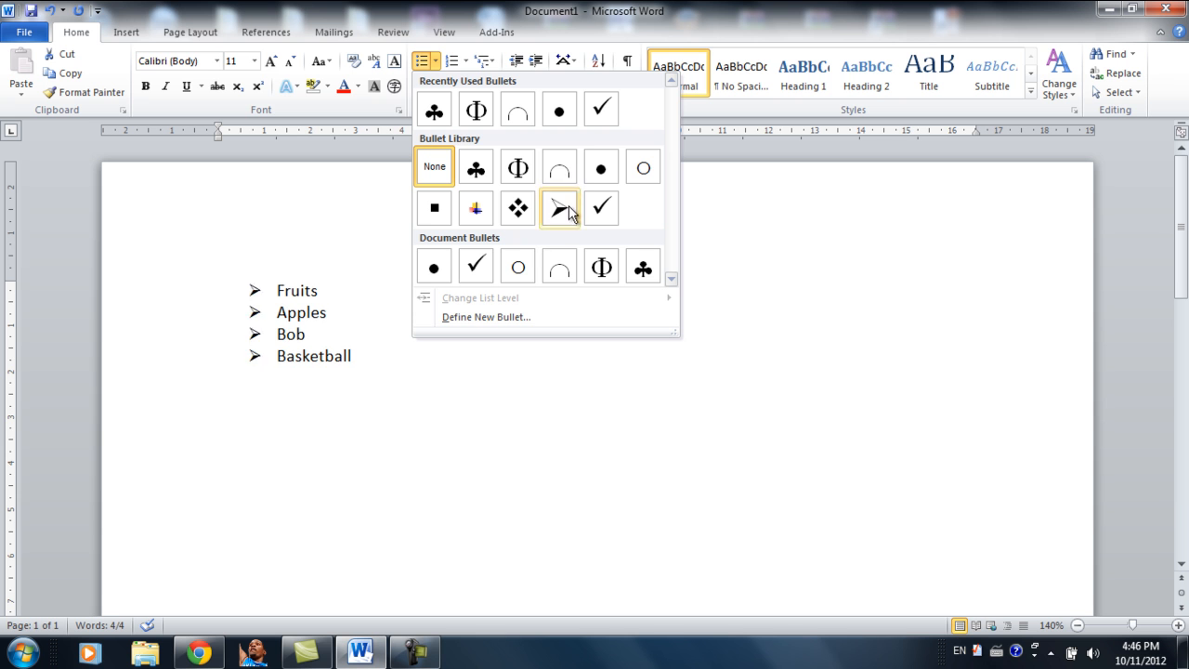
click(518, 266)
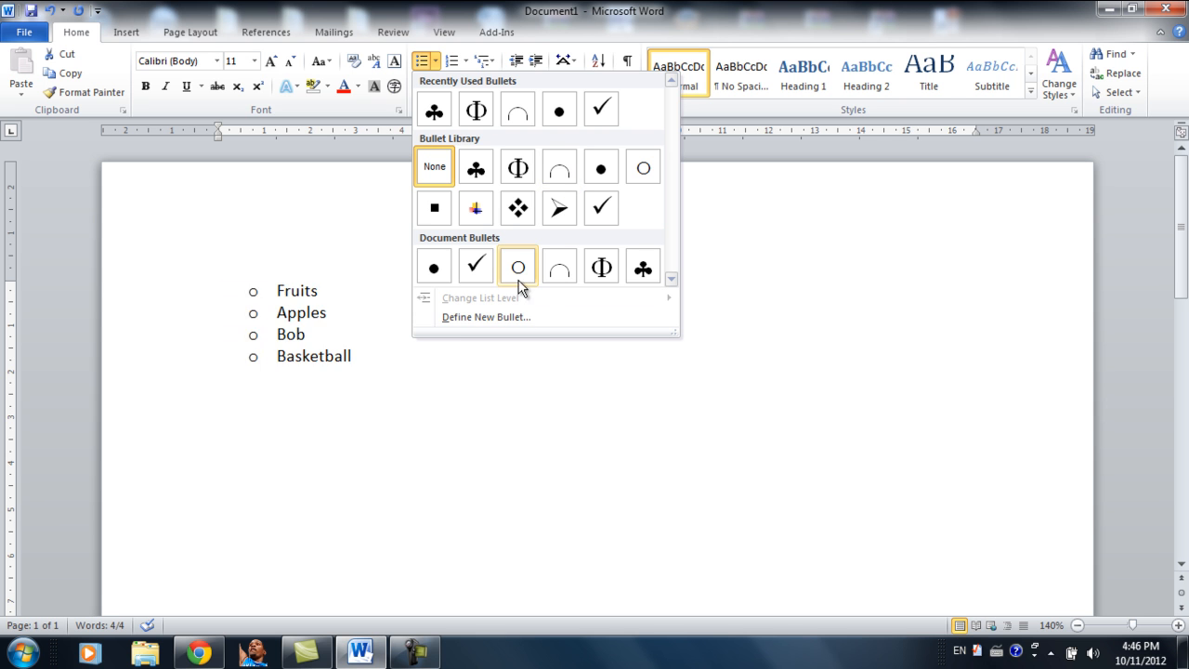
- Define a new bullet using the empty-set (∅) symbol and apply it to the four items
click(485, 317)
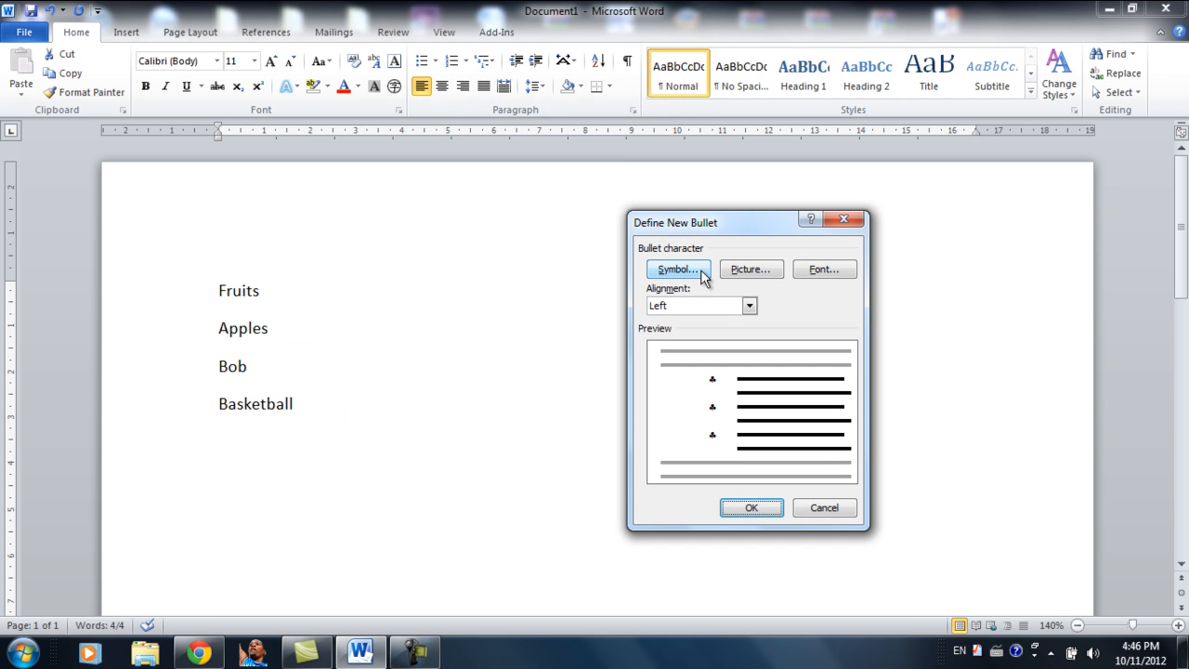
click(677, 269)
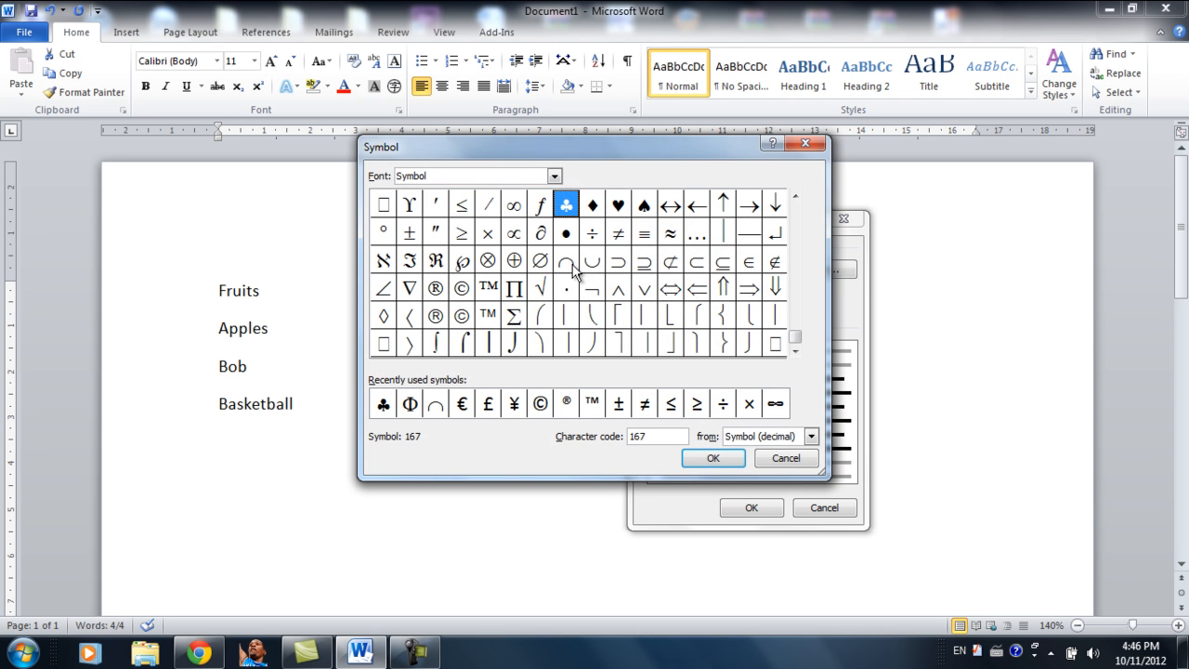
click(539, 260)
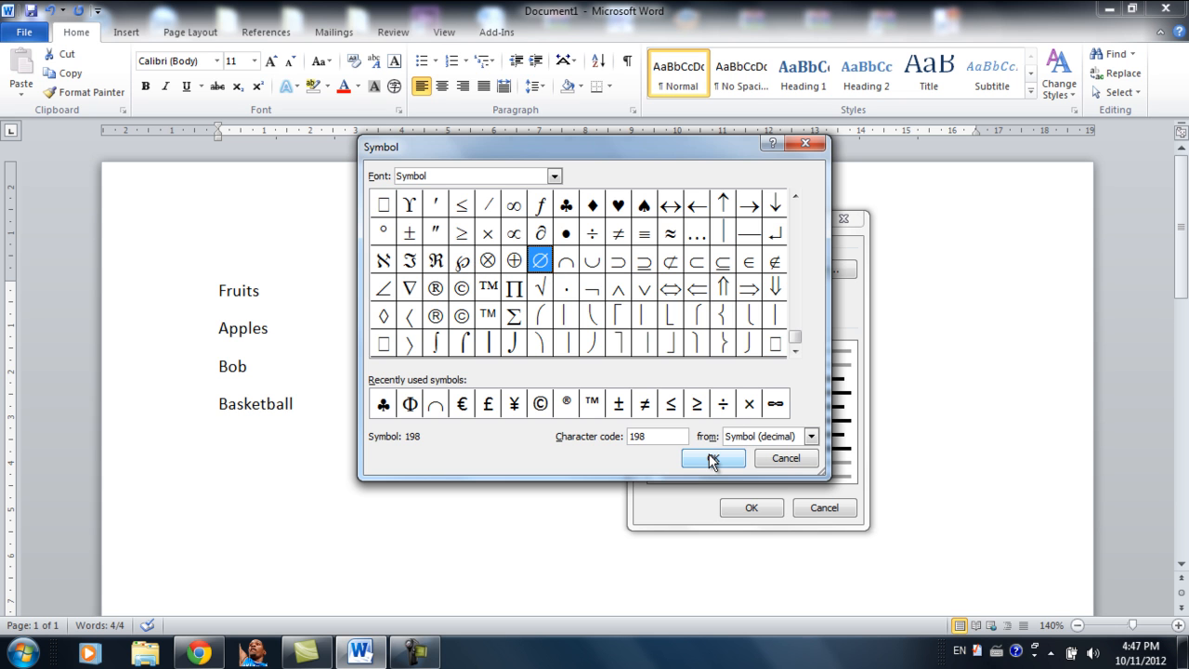
click(713, 458)
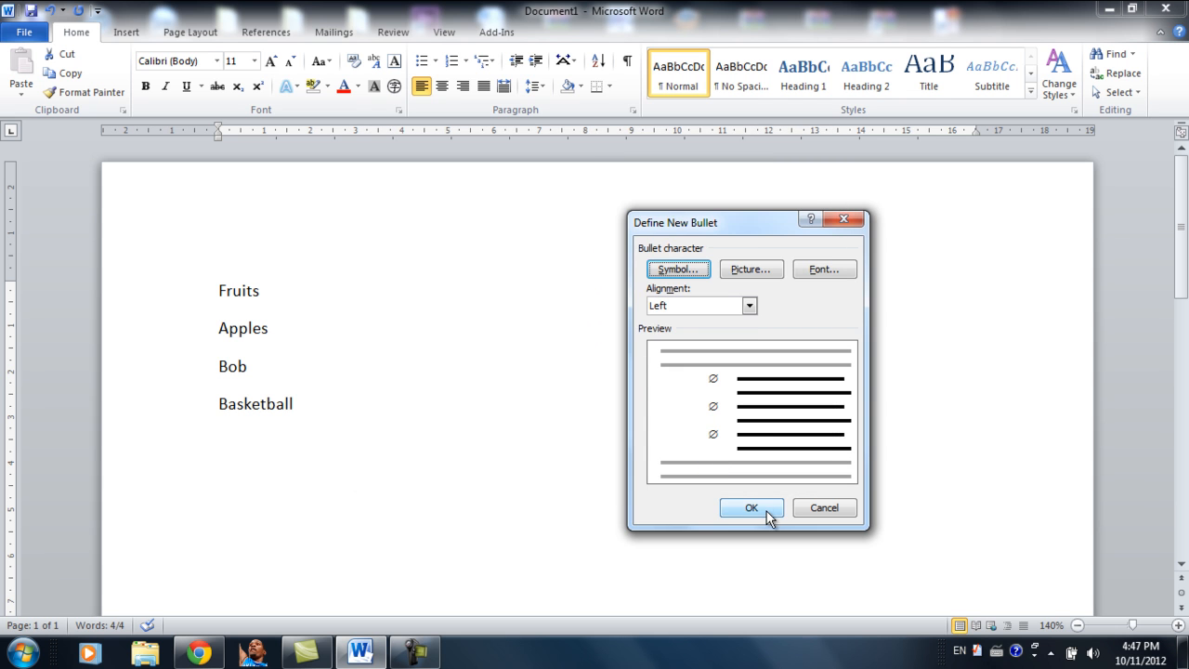
click(751, 508)
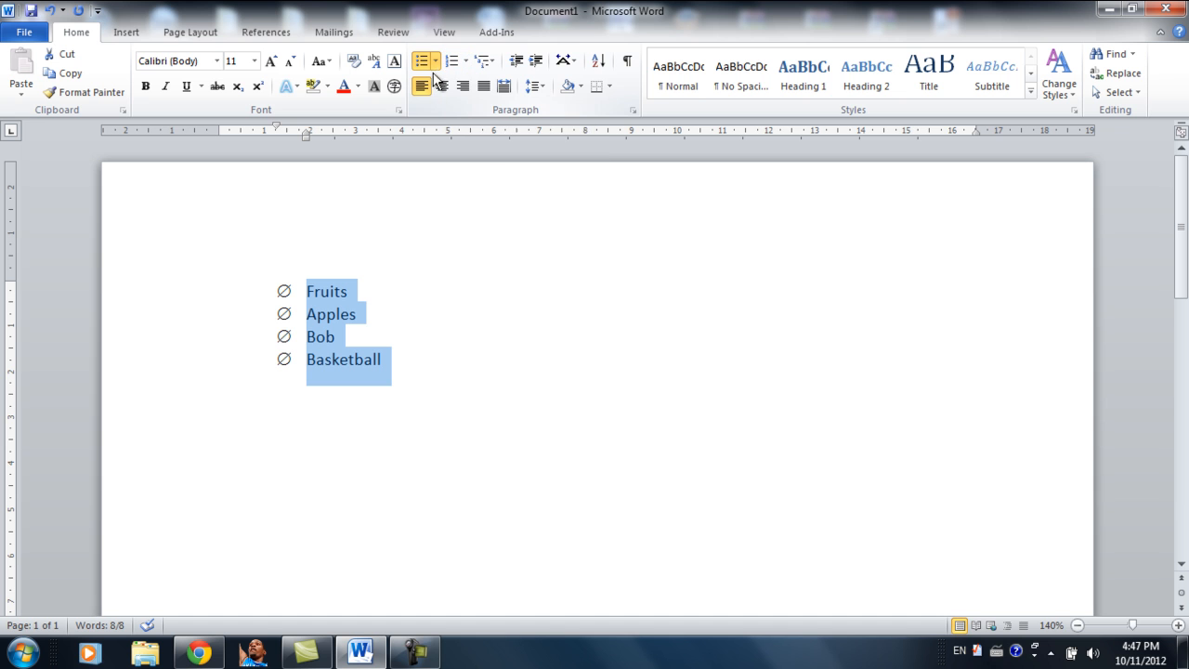
mouse_move(423, 61)
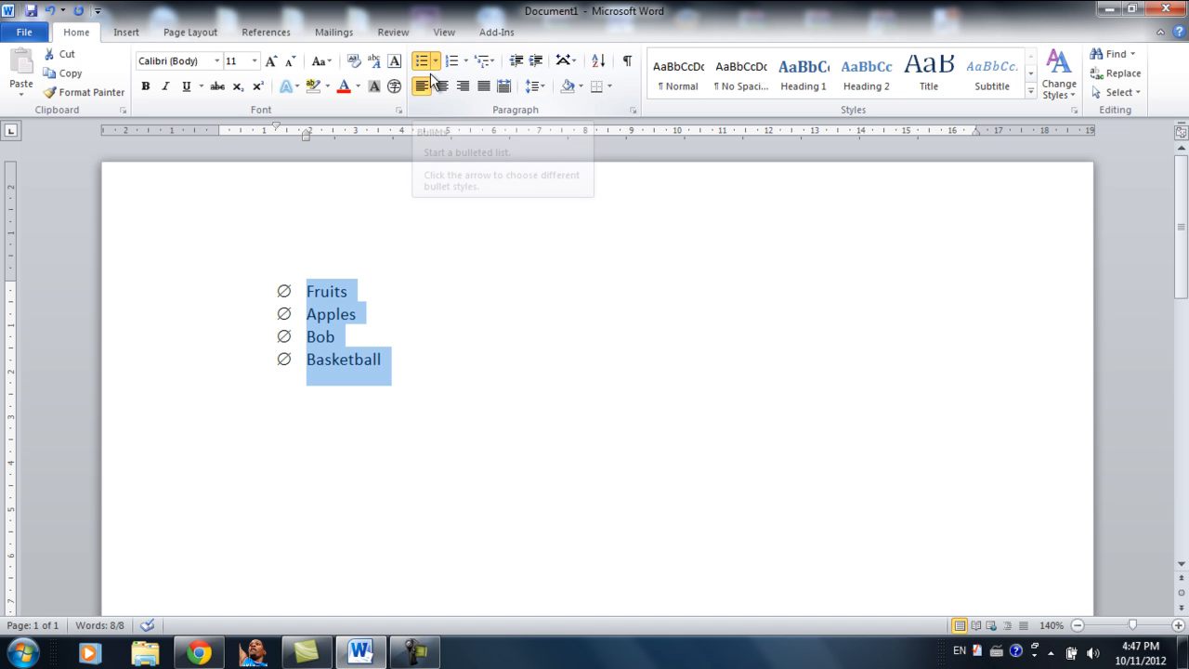
- Remove the bullets, browse lettered and Roman numeral formats, and apply plain 1–4 numbering
click(421, 61)
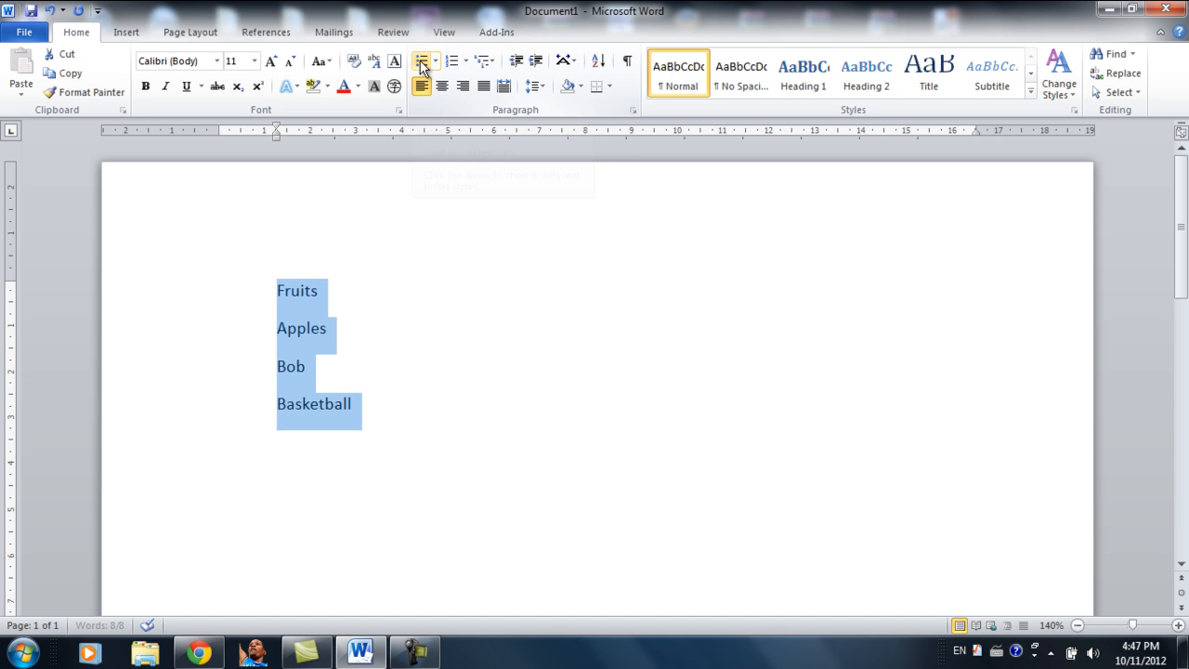
click(456, 60)
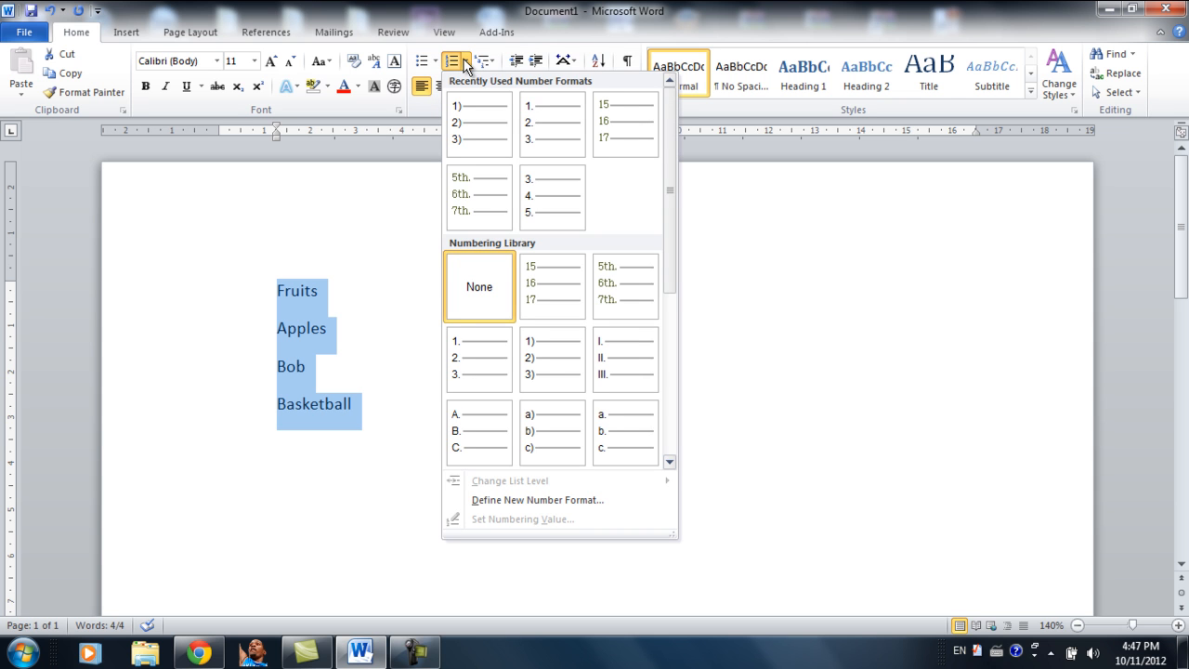
mouse_move(469, 70)
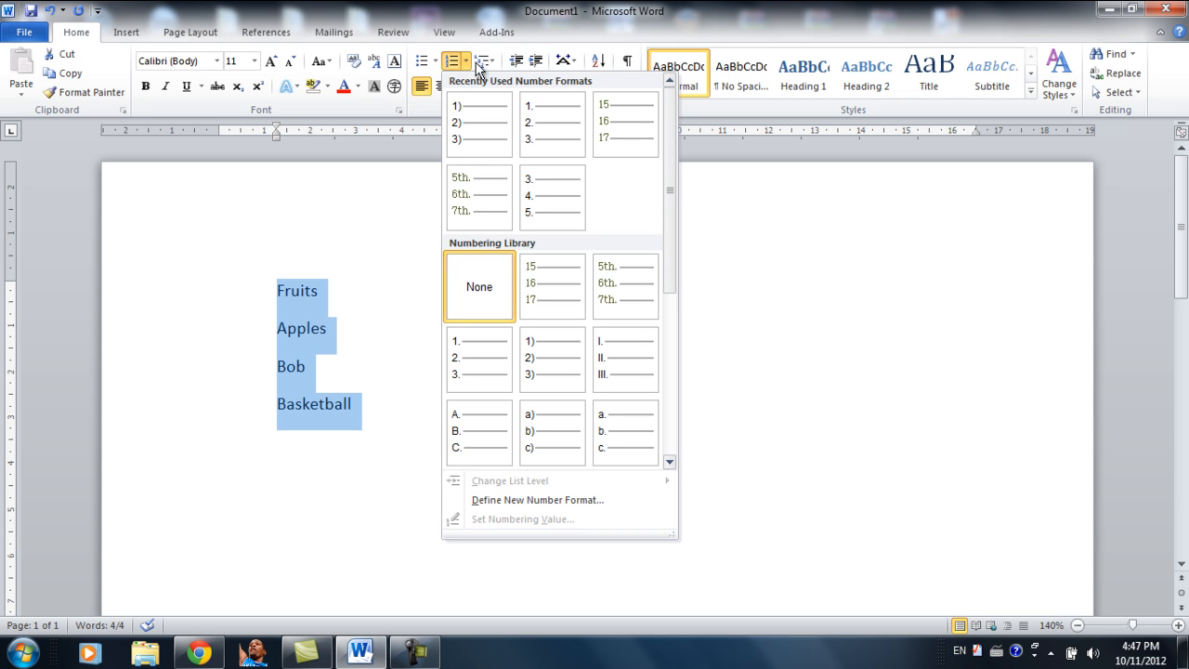
mouse_move(509, 192)
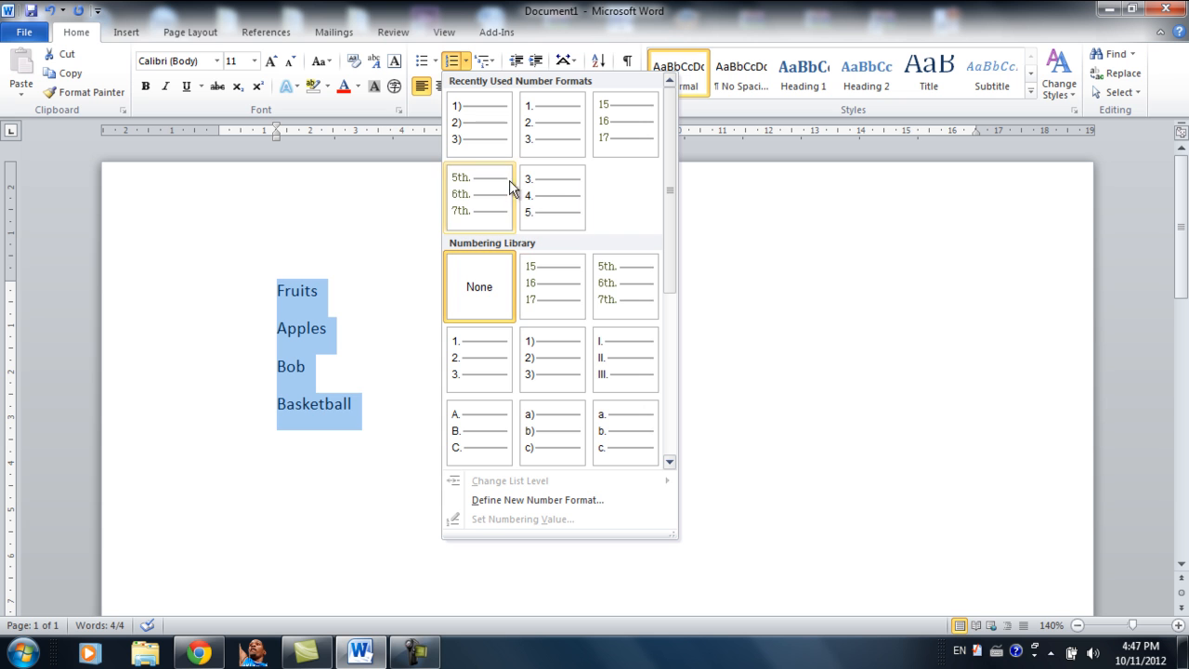
click(622, 211)
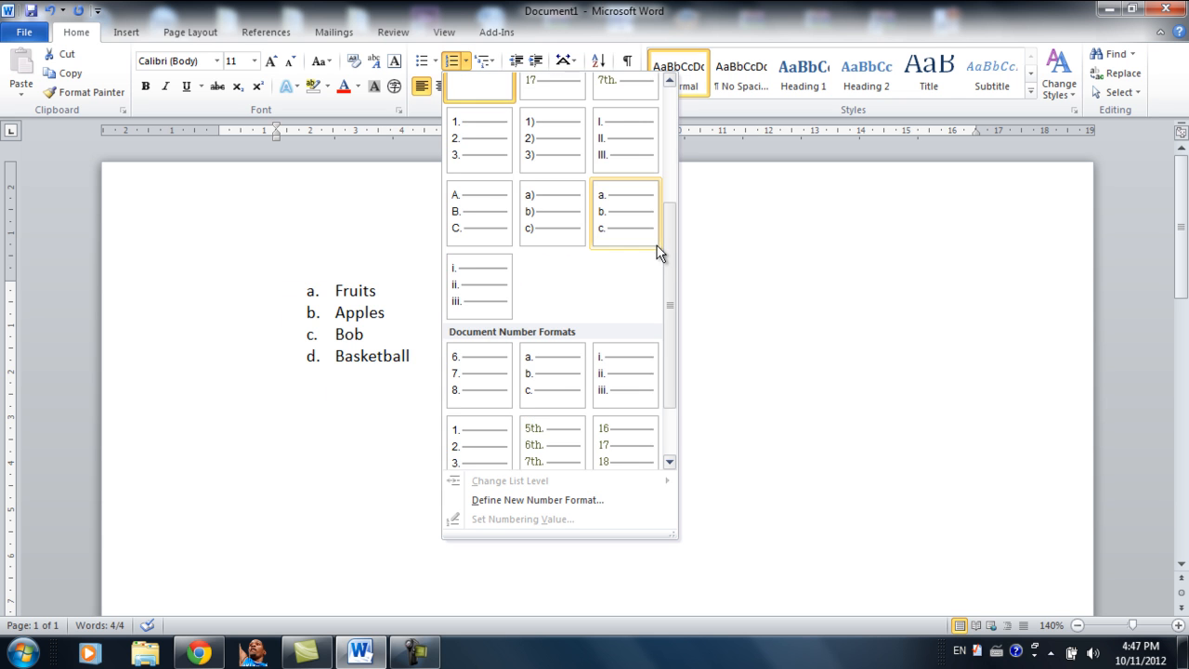
click(478, 358)
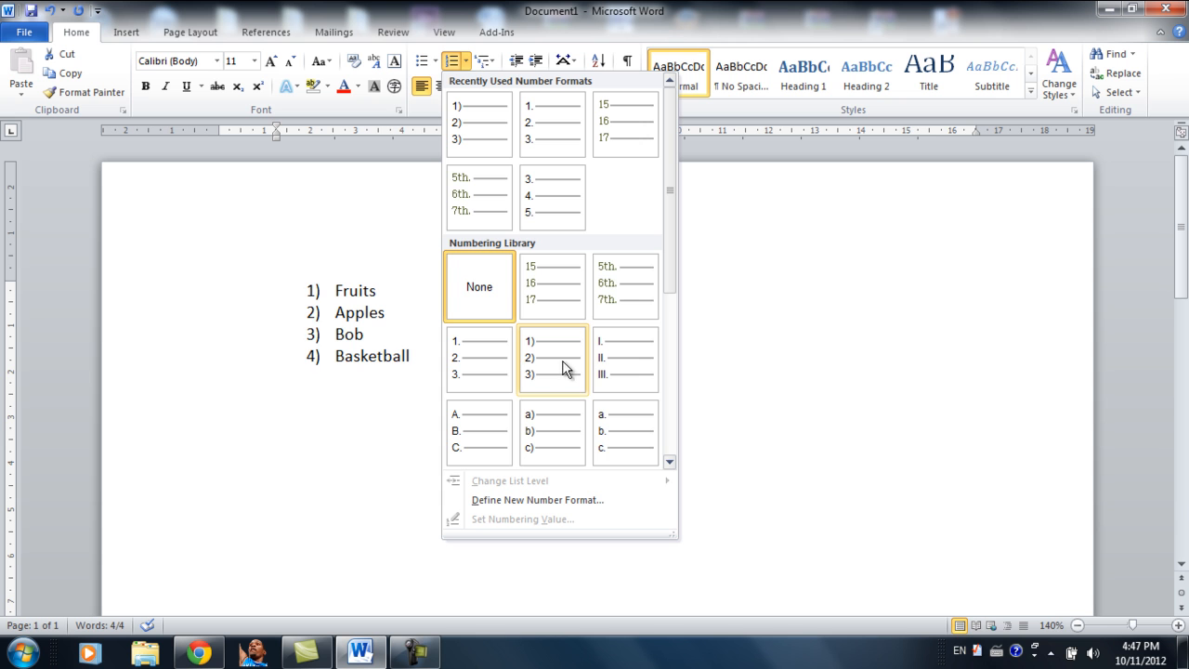
click(478, 283)
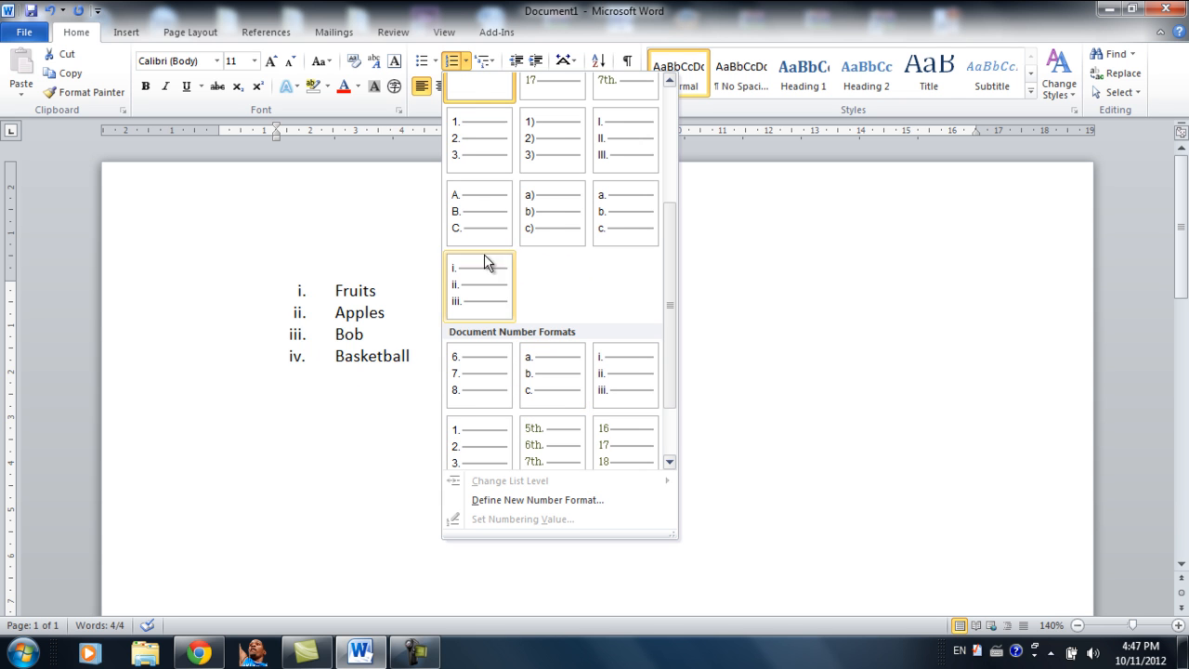
click(480, 139)
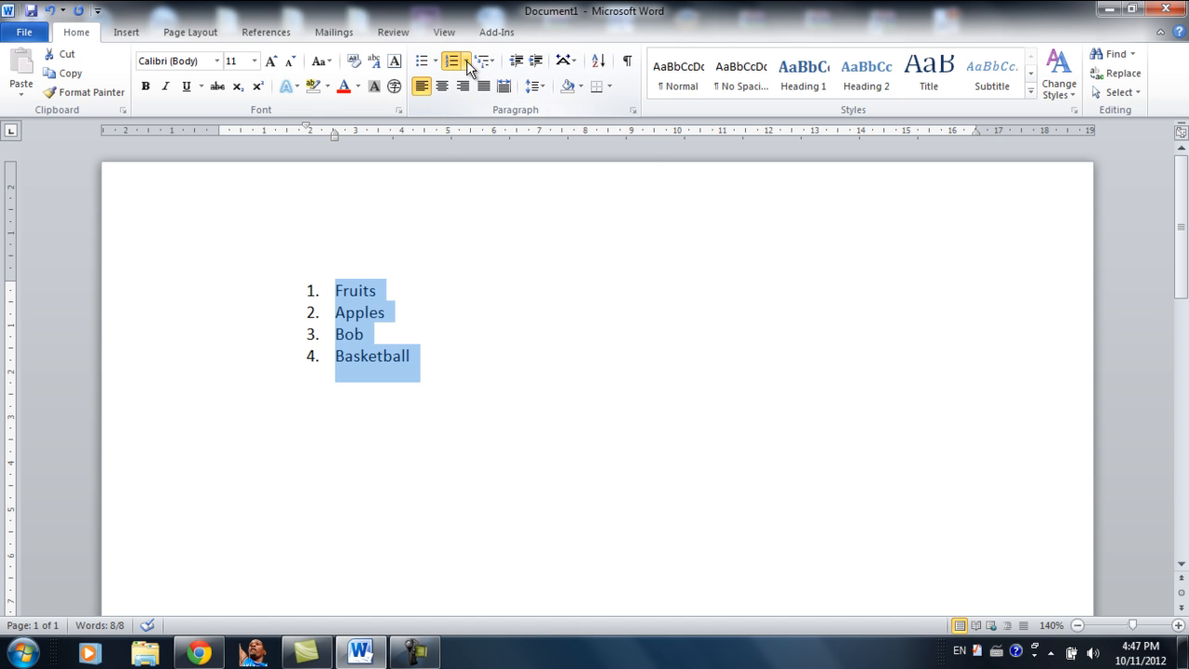
- Set the numbering value to start at 5 so the items read 5 through 8
click(466, 60)
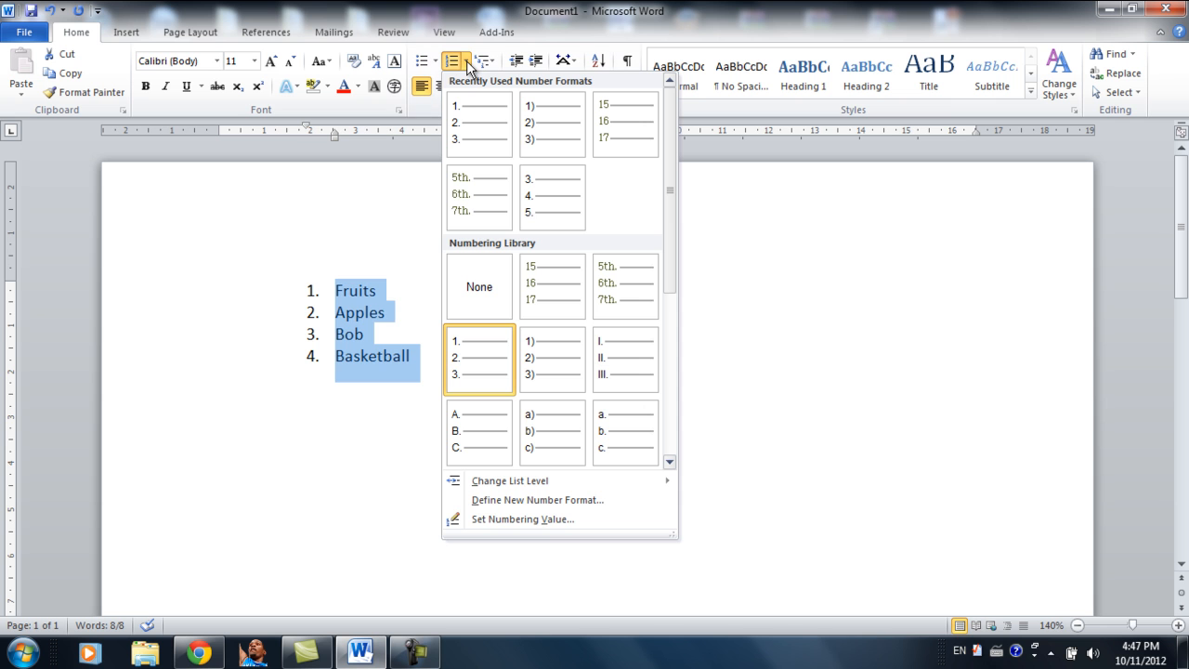
click(522, 518)
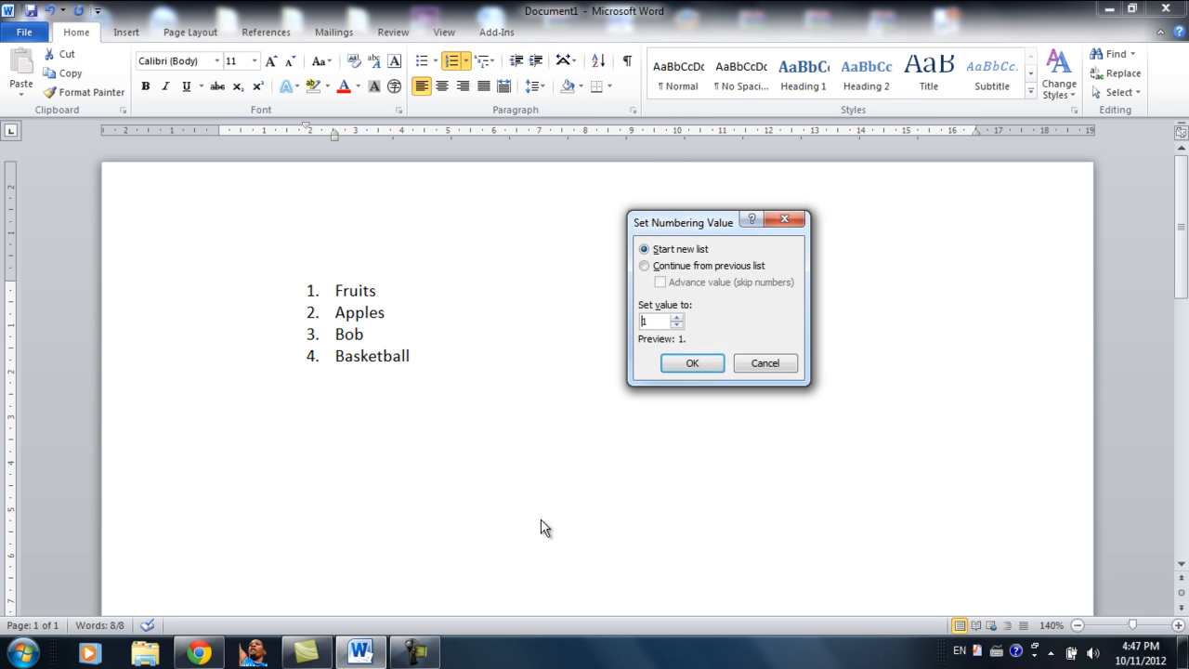
click(678, 317)
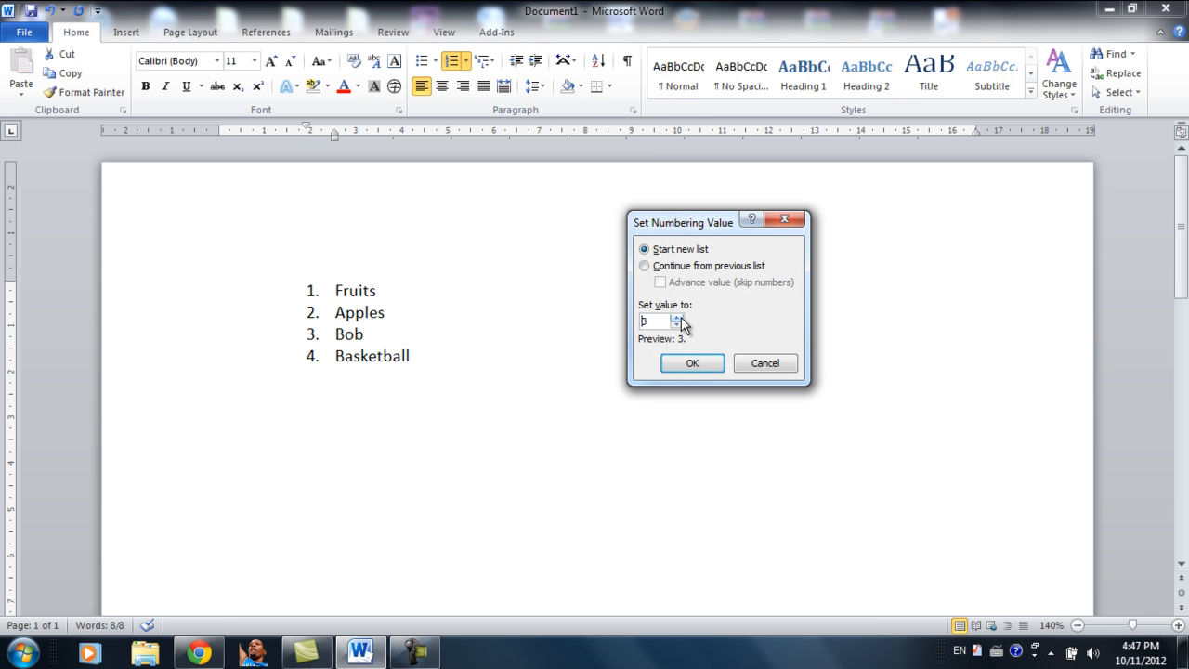
click(677, 317)
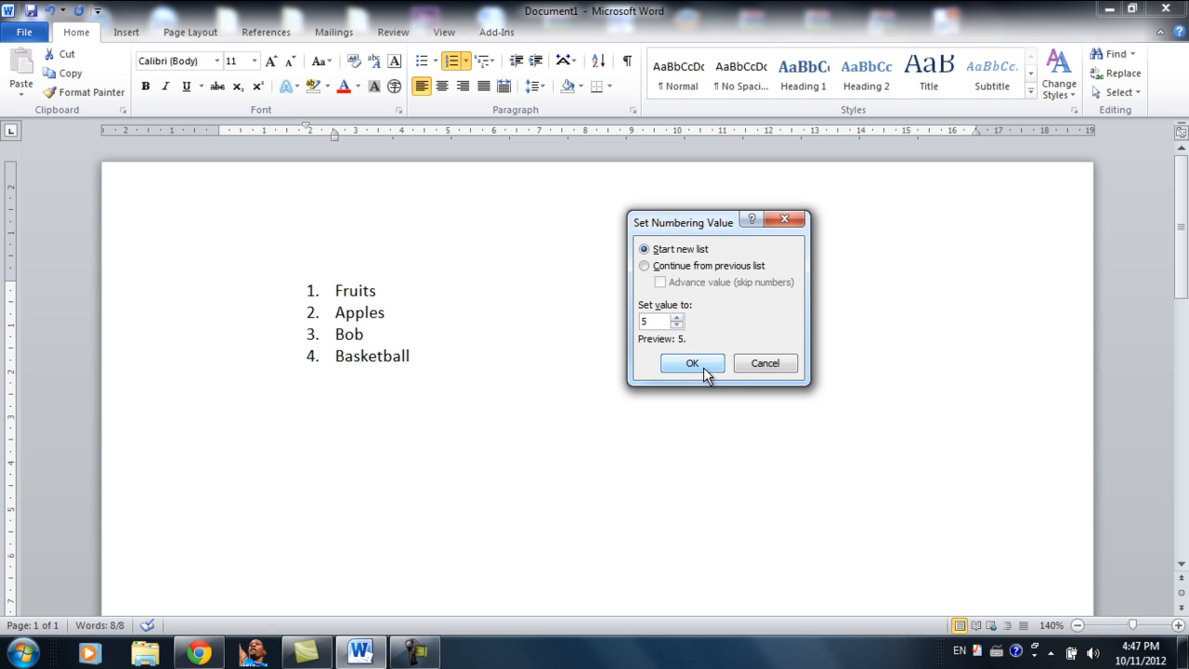
click(692, 363)
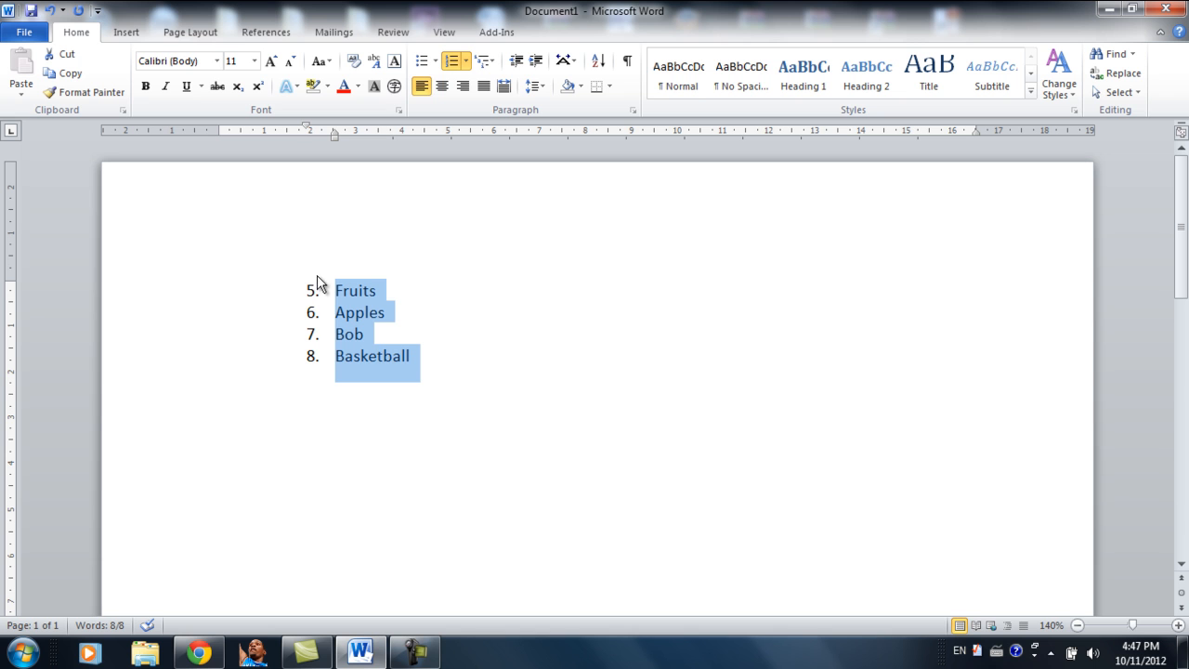
mouse_move(313, 299)
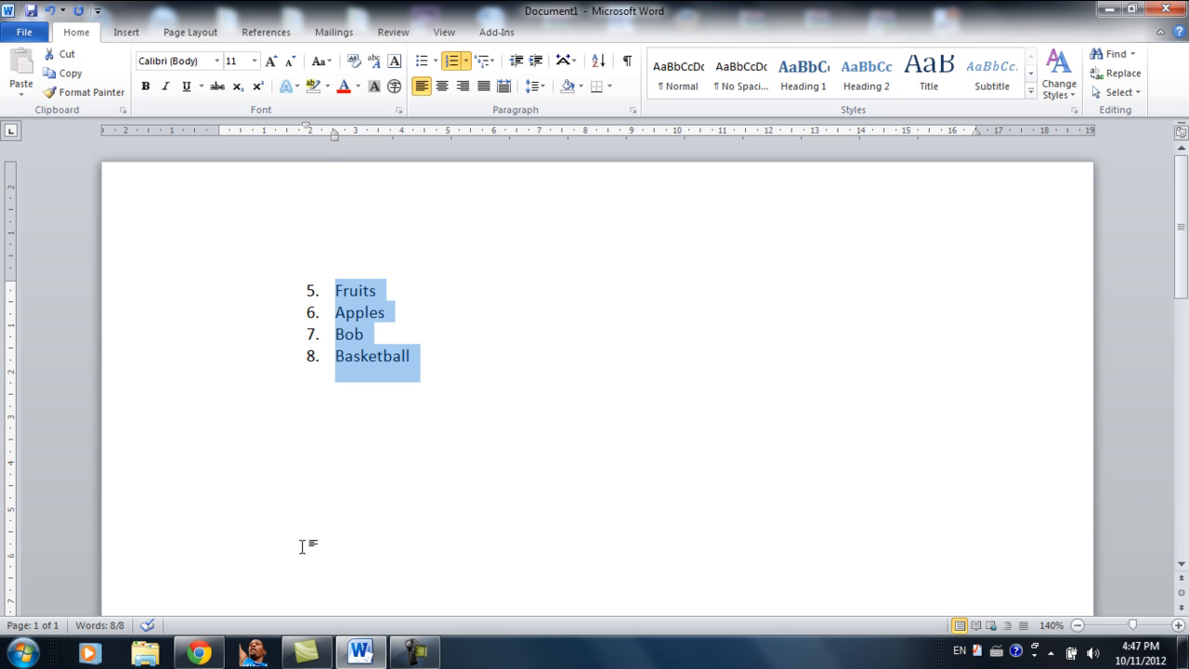
- Define a new number format using the ordinal '1st, 2nd, 3rd' number style
click(468, 60)
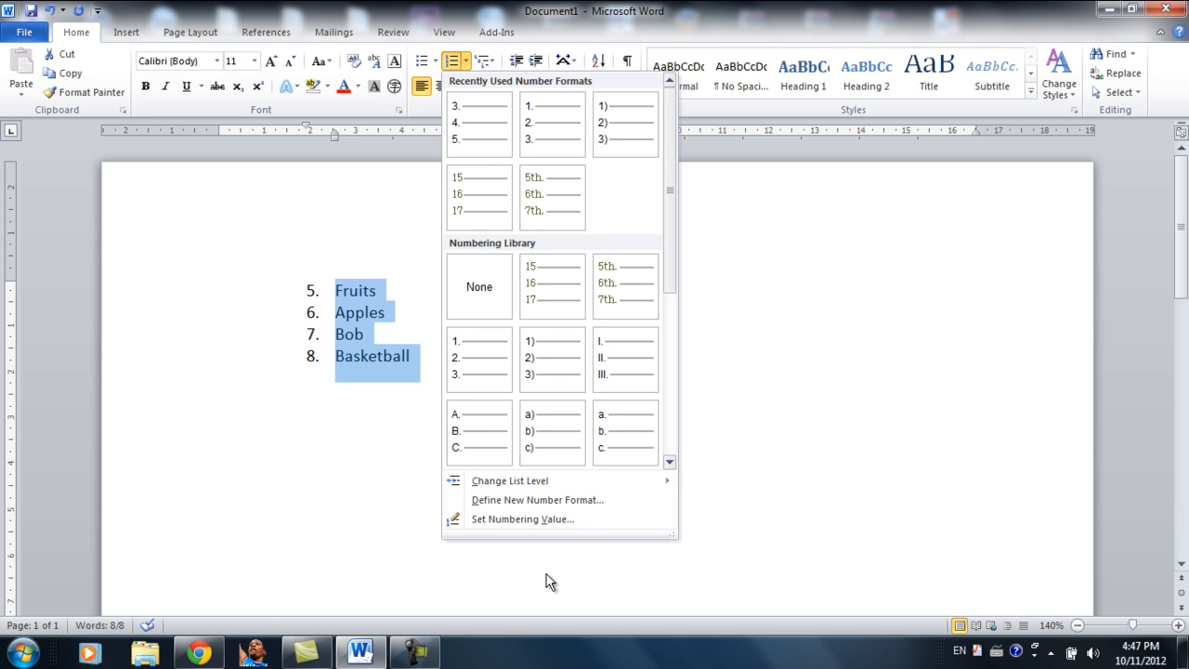
mouse_move(552, 507)
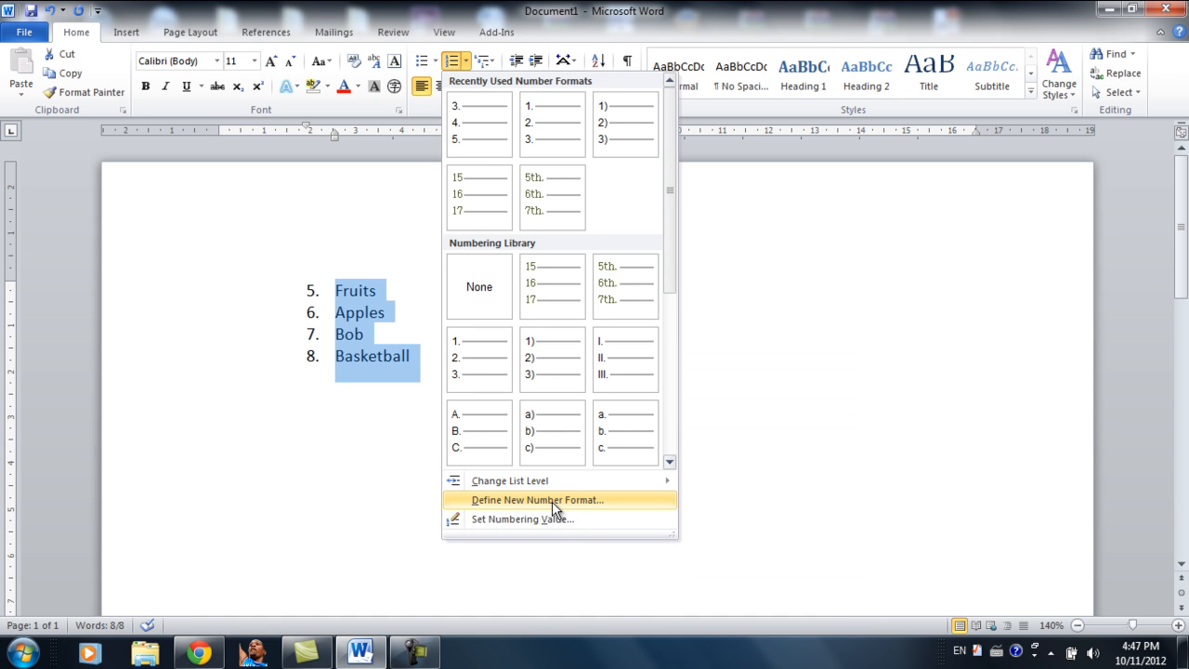
click(537, 499)
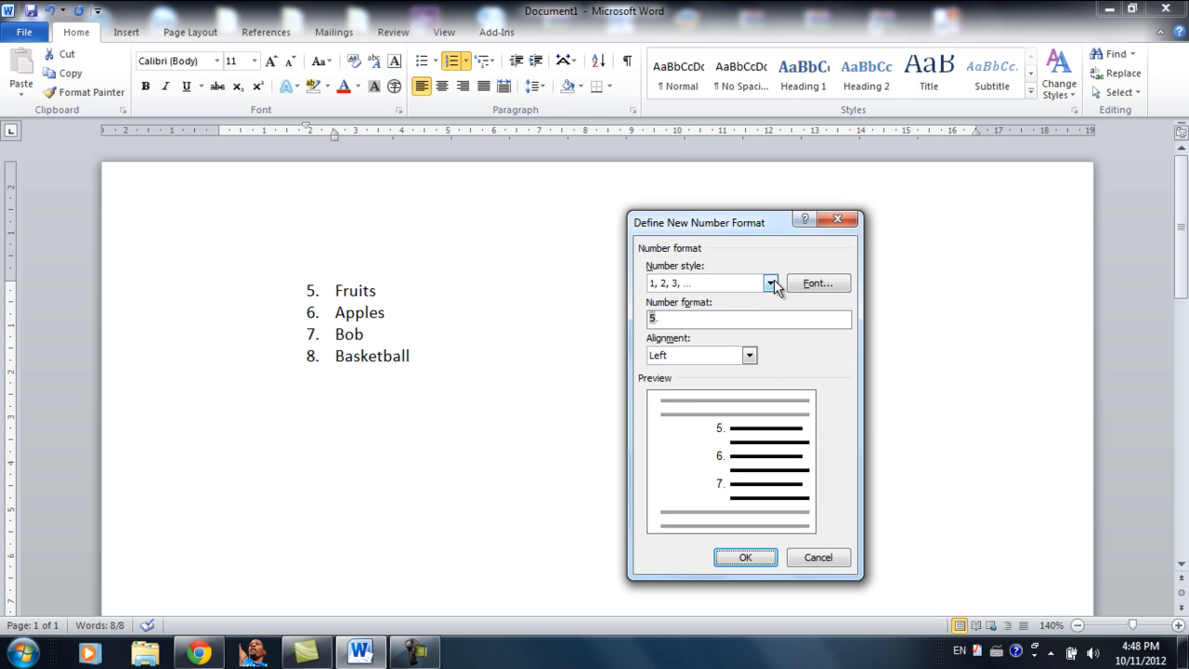
click(770, 283)
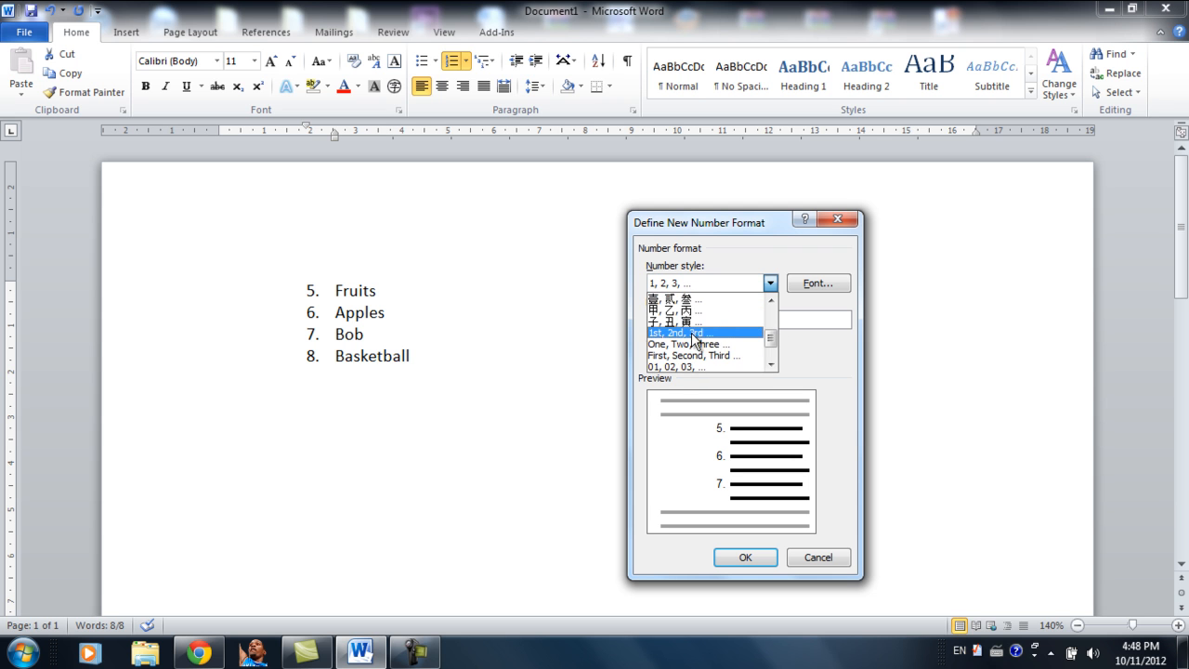
scroll(down, 3)
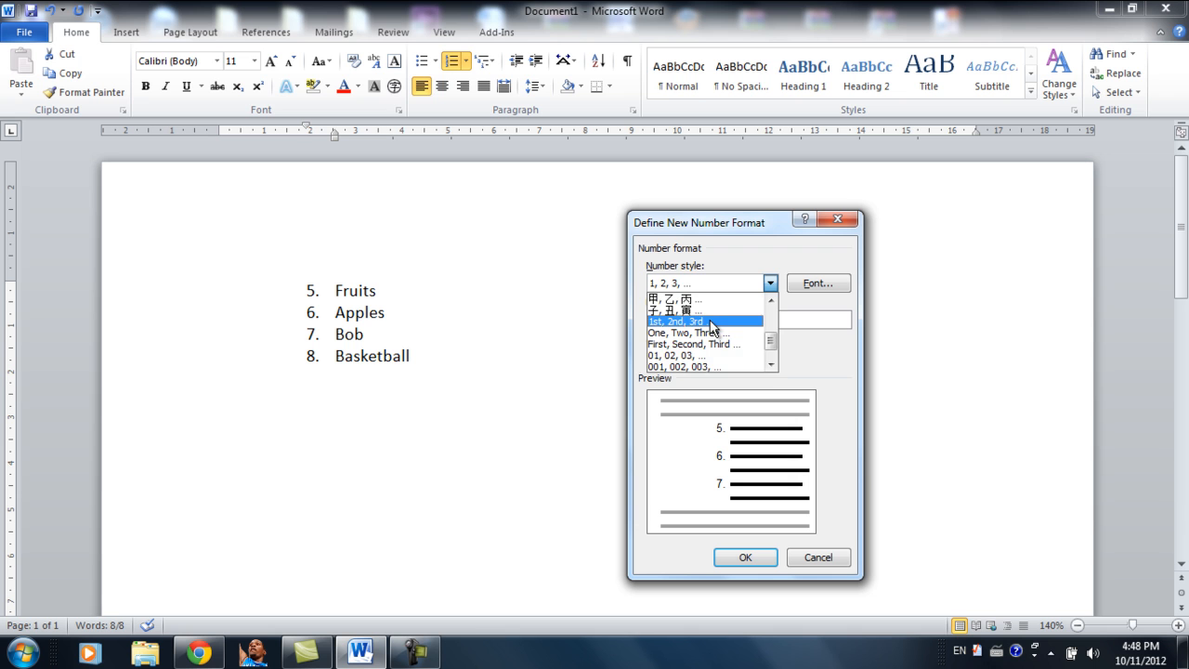
click(704, 320)
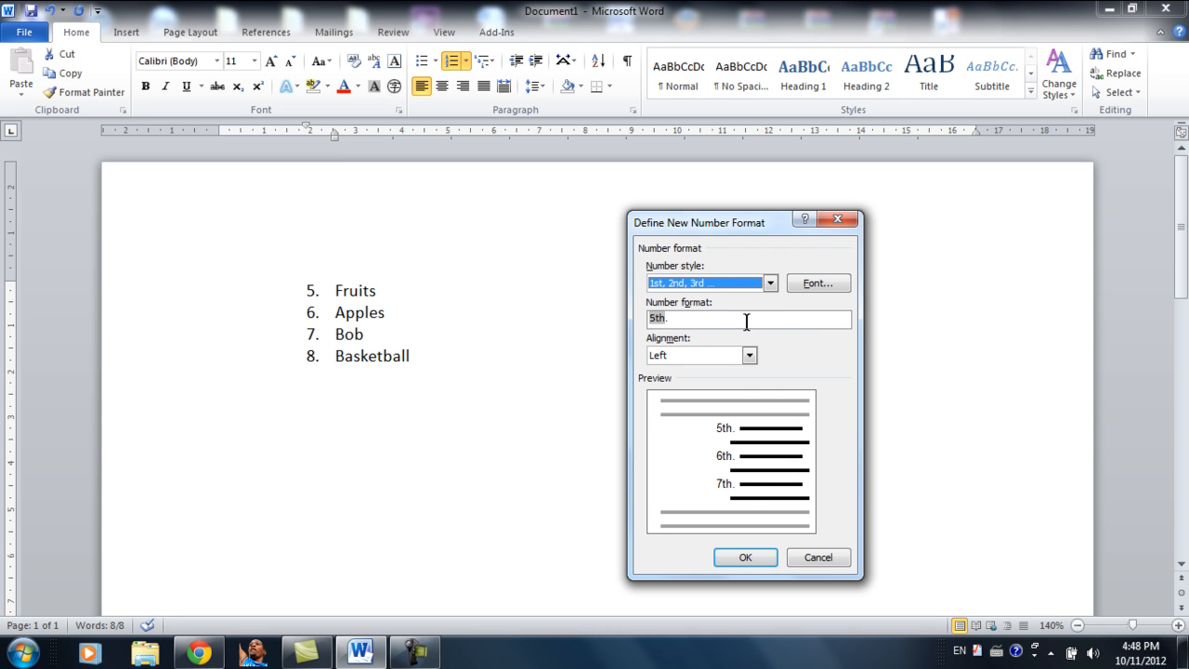
click(817, 282)
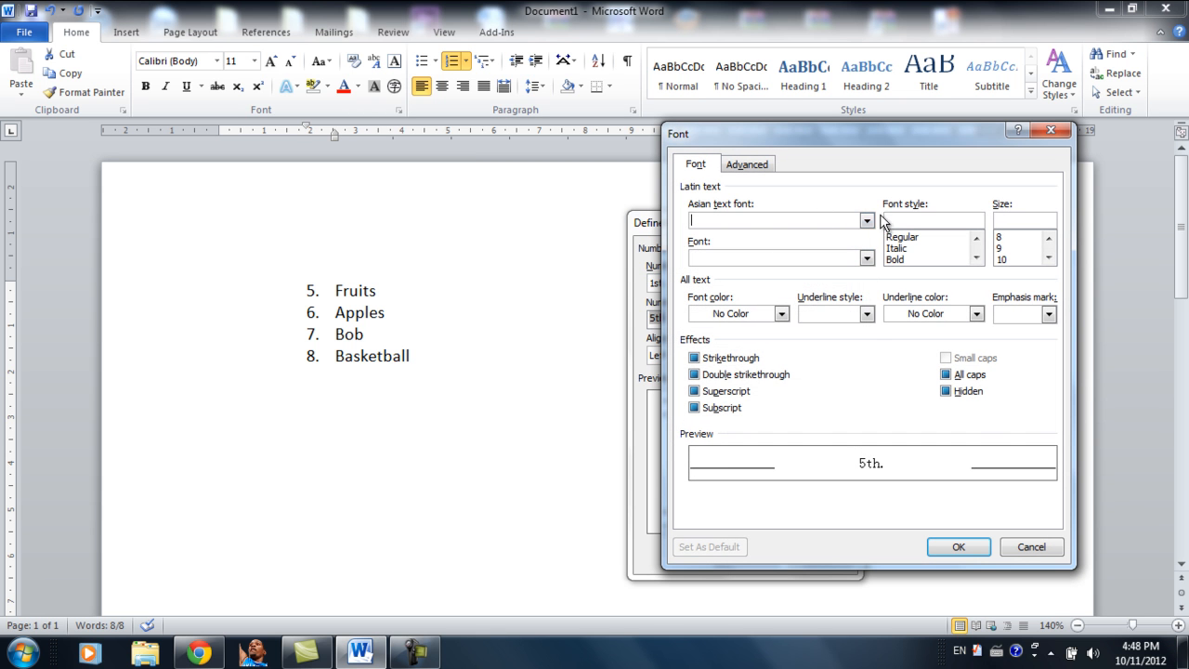
- Give the ordinal numbers a green Batang font and apply the format, numbering the items 5th.–8th
click(867, 257)
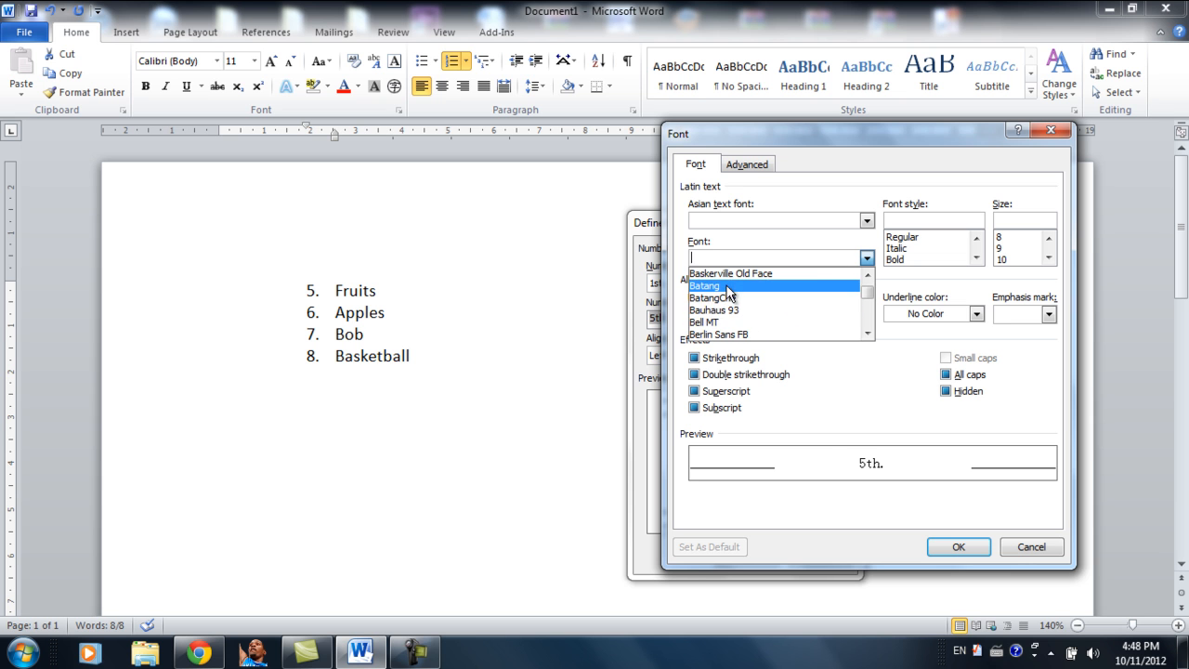
click(781, 313)
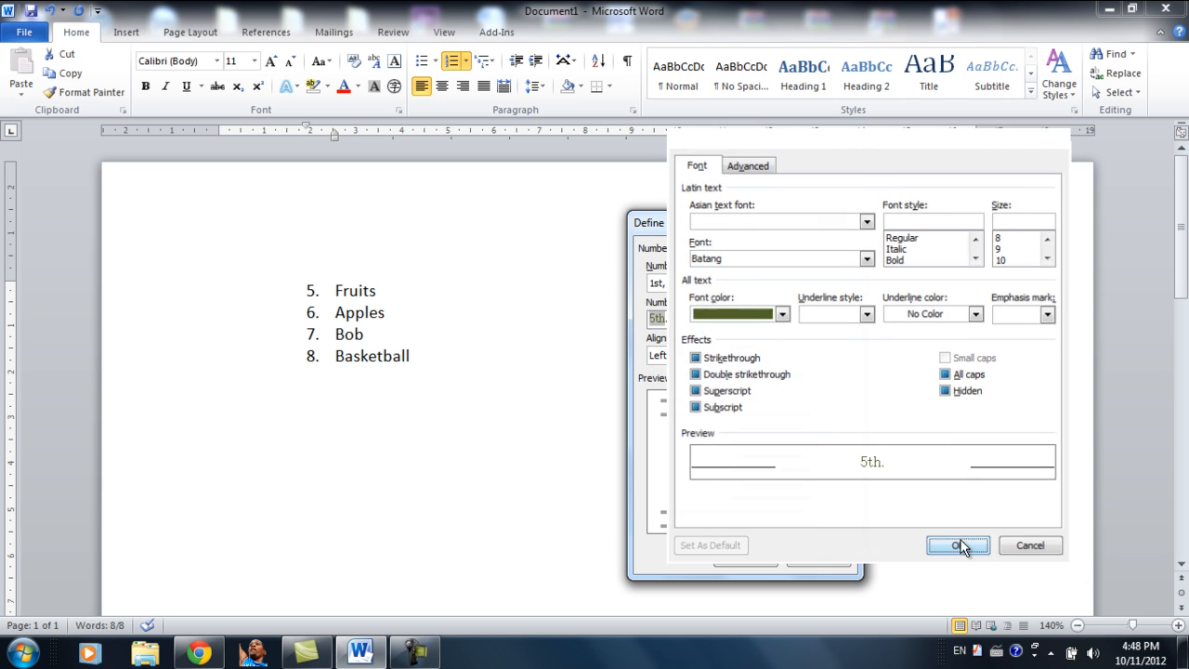
click(957, 545)
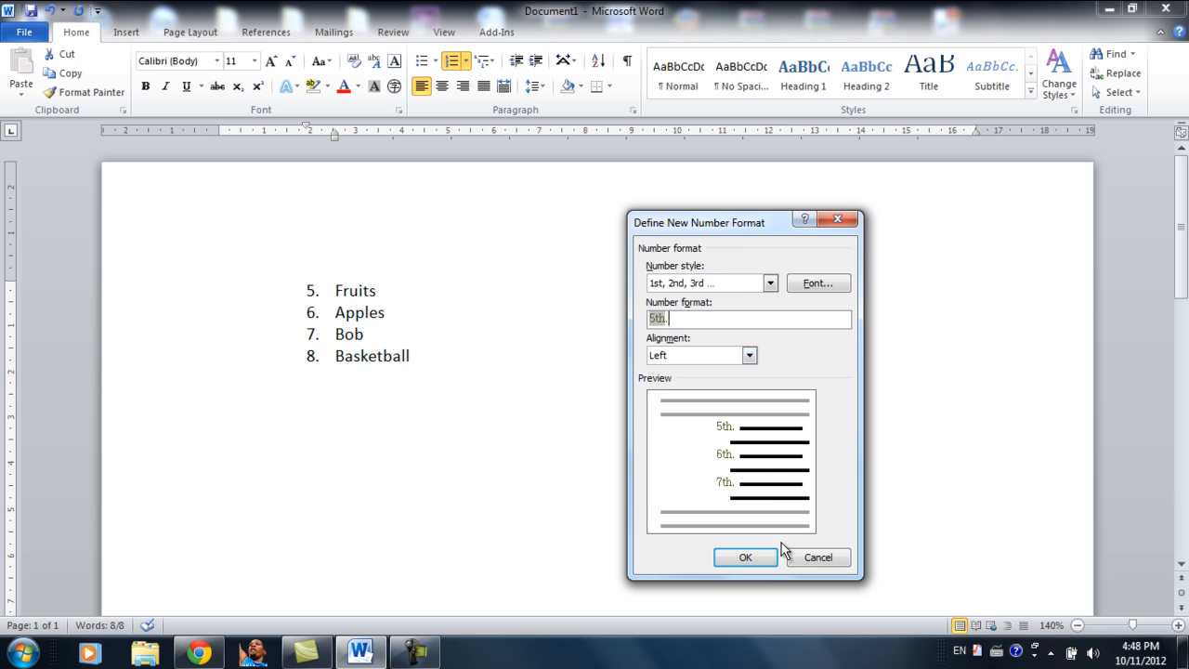
click(744, 556)
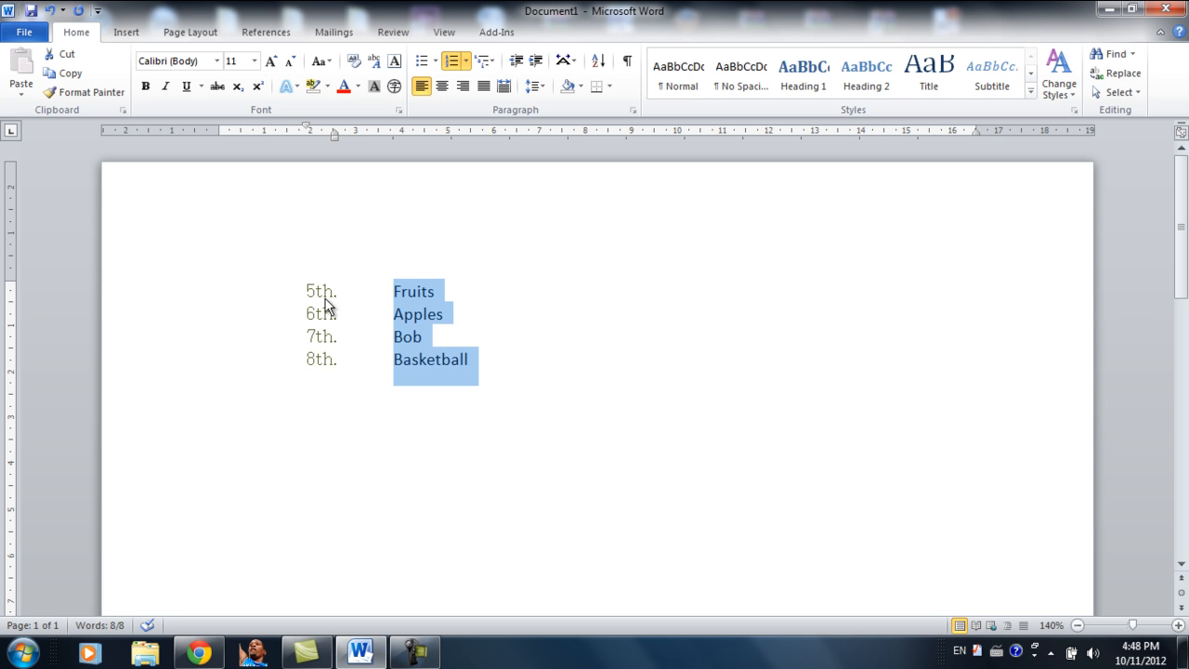
mouse_move(314, 311)
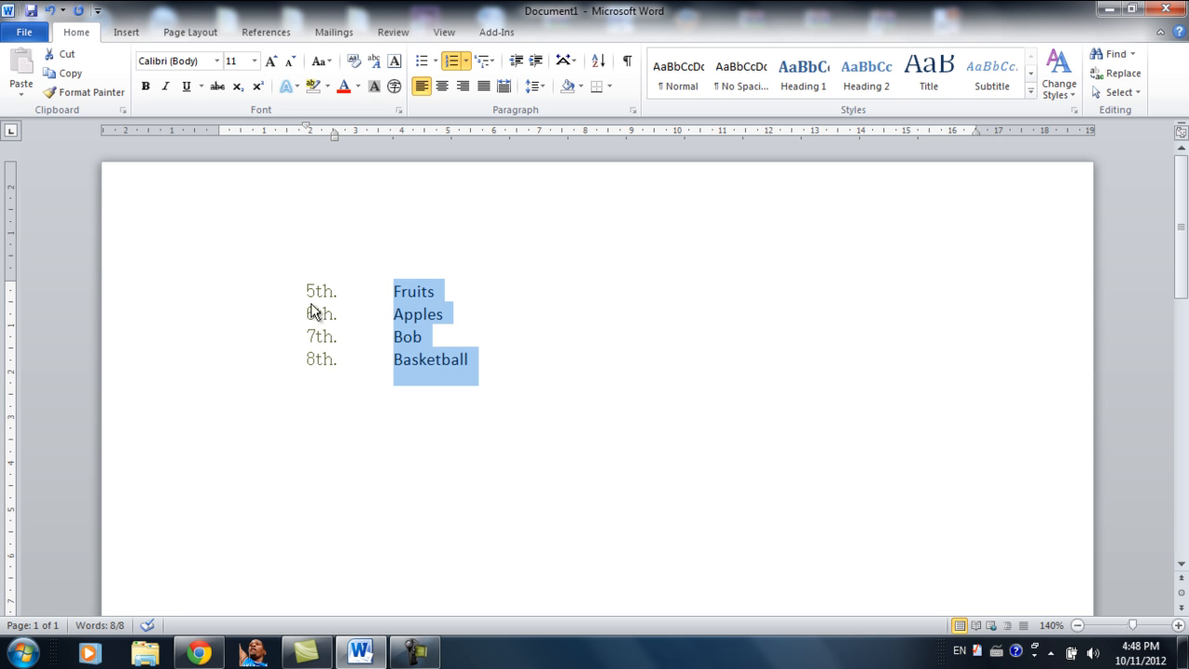
- Restart the numbering at 1 so the items read 1st. through 4th
click(456, 60)
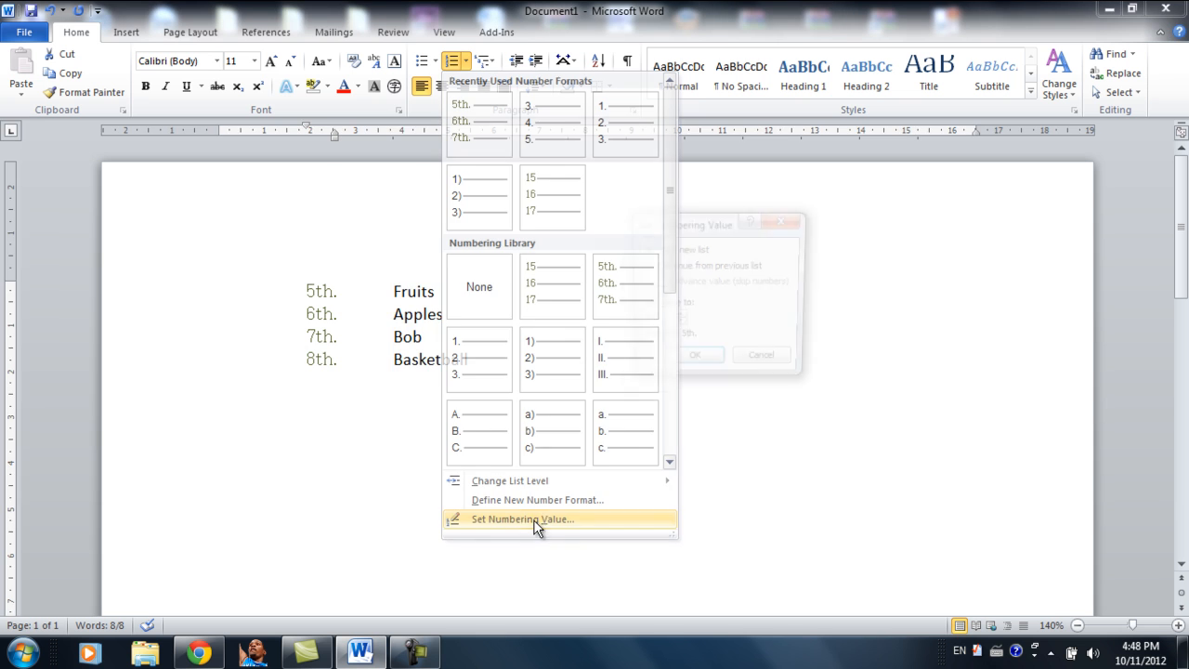
click(523, 519)
text(1st)
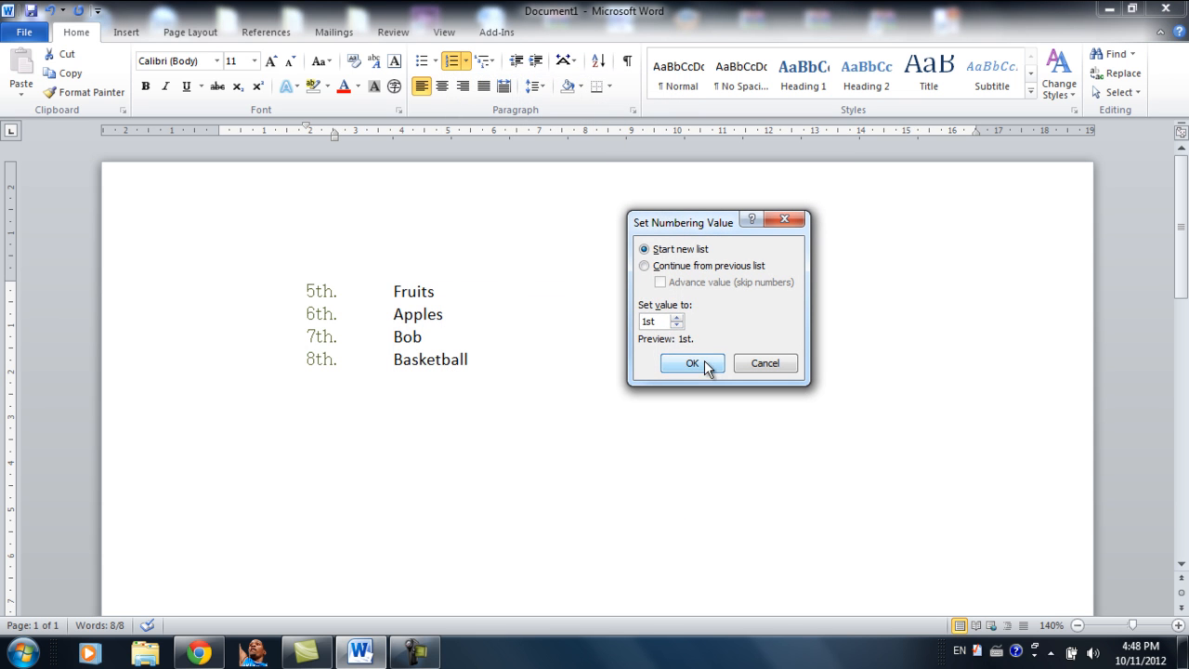
click(691, 363)
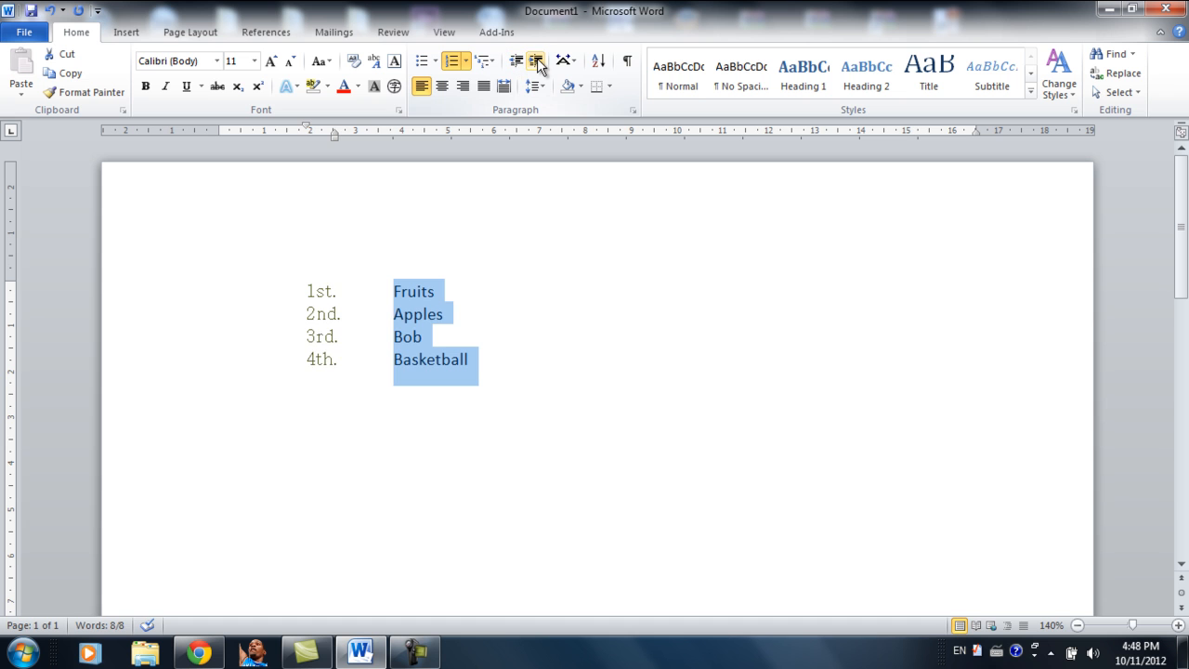
- Indent the list twice, then outdent twice to leave it at the page margin
click(517, 60)
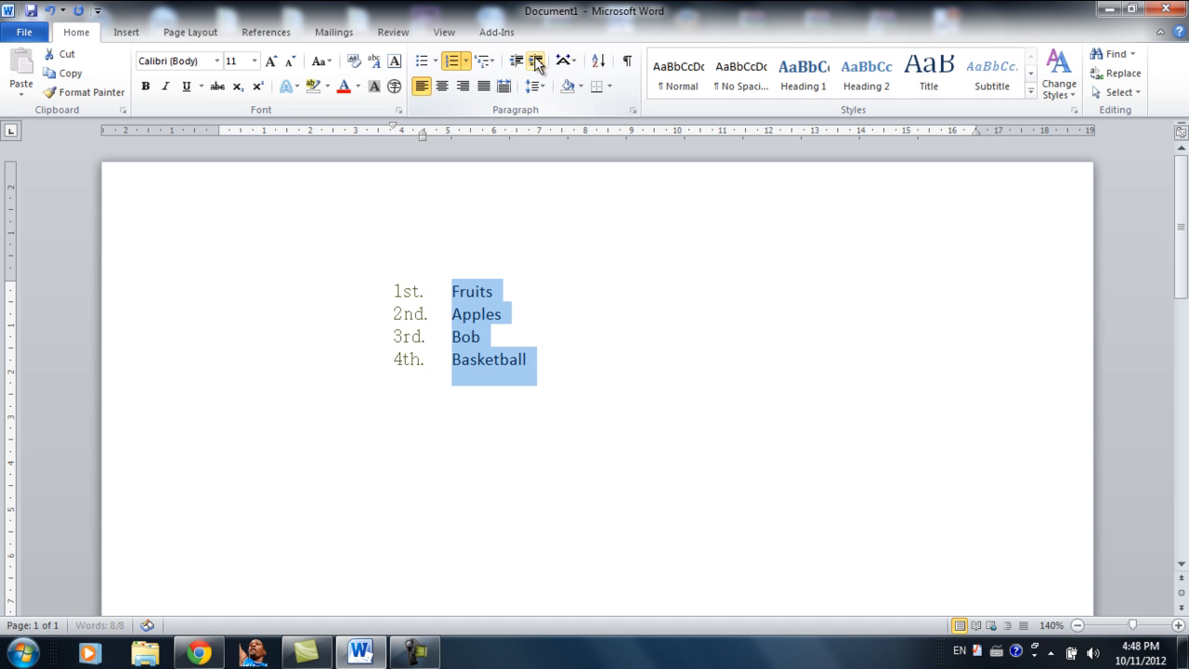
click(535, 61)
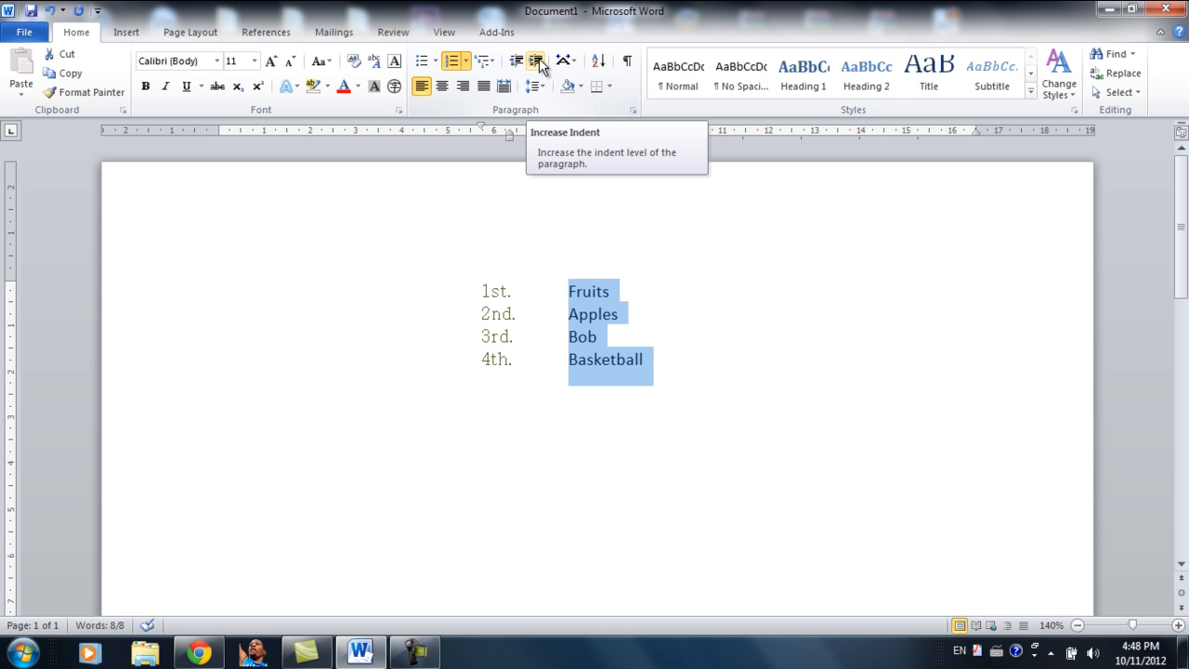
click(517, 61)
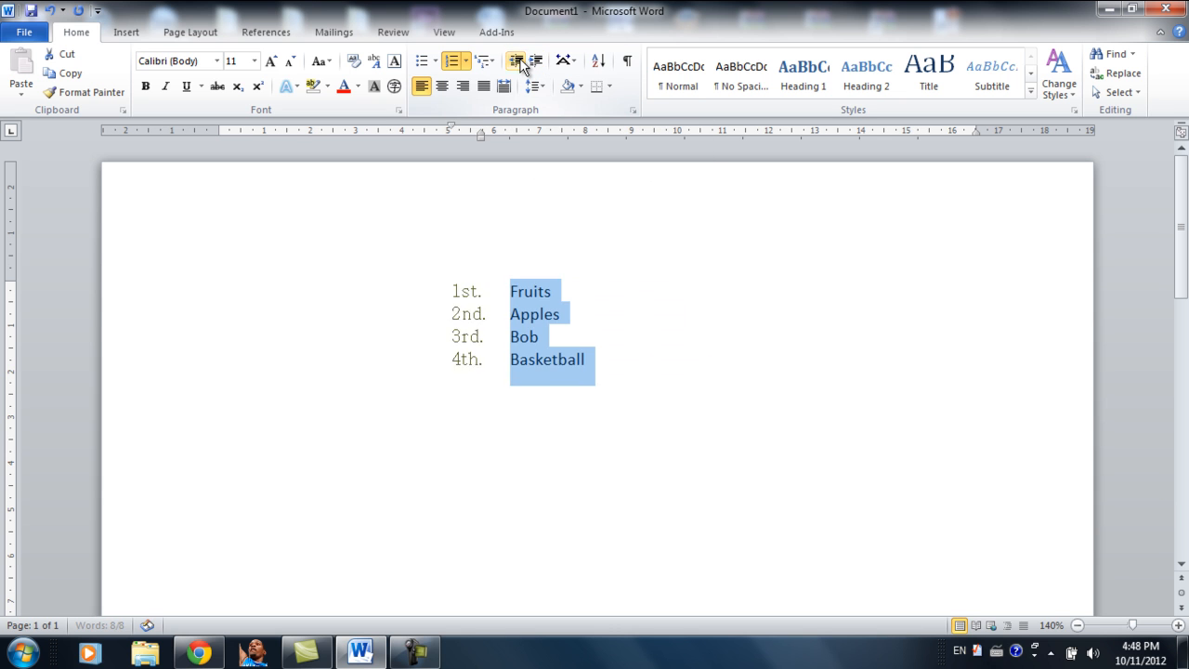
click(515, 61)
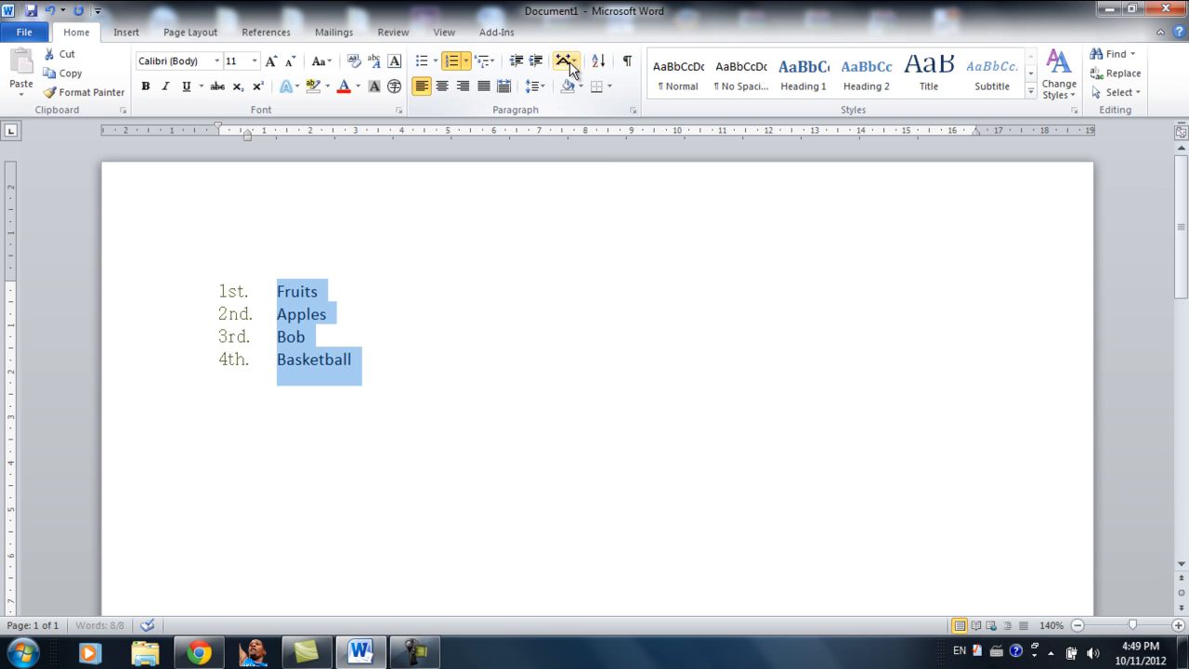
mouse_move(565, 62)
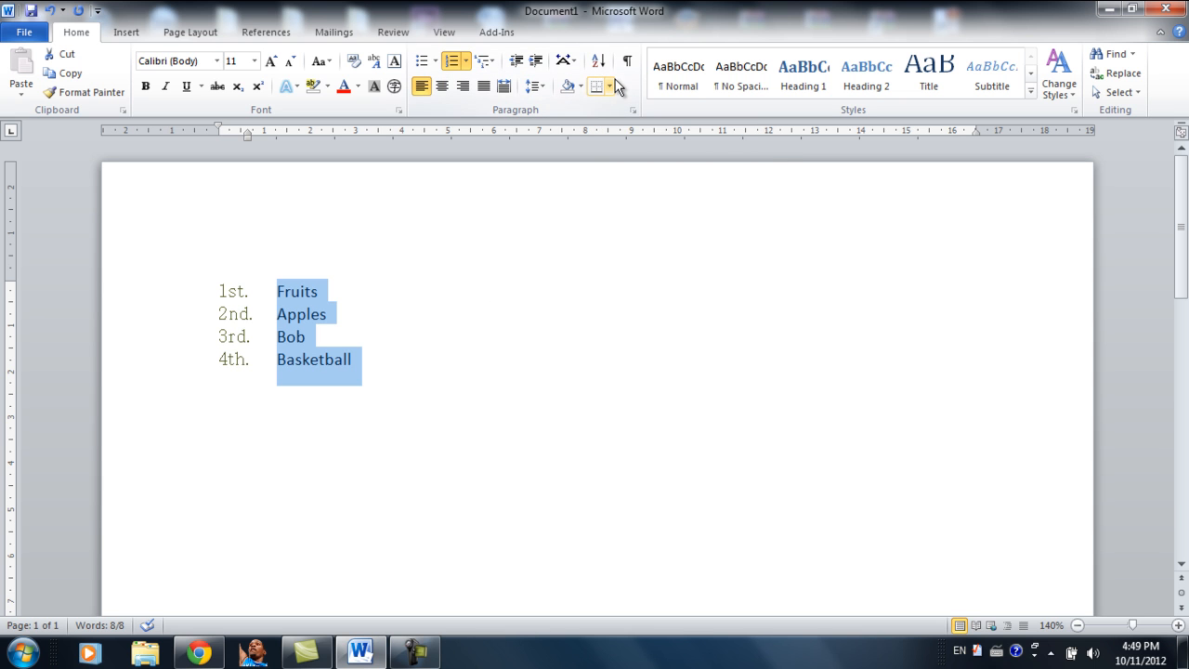
mouse_move(599, 61)
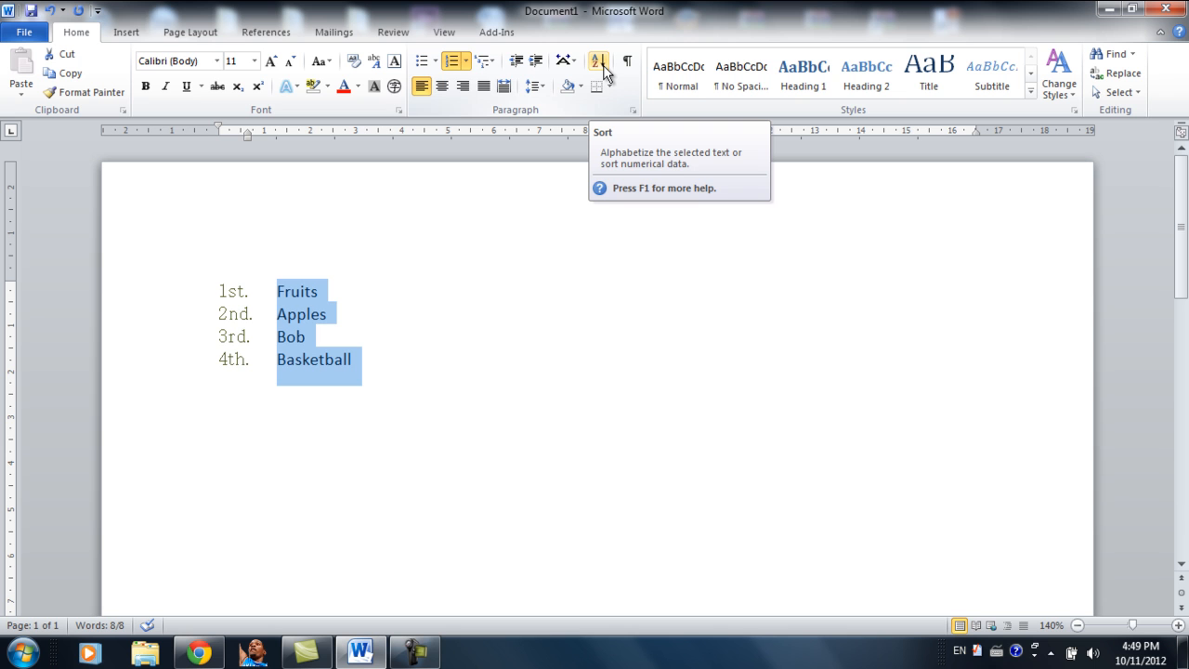
mouse_move(302, 297)
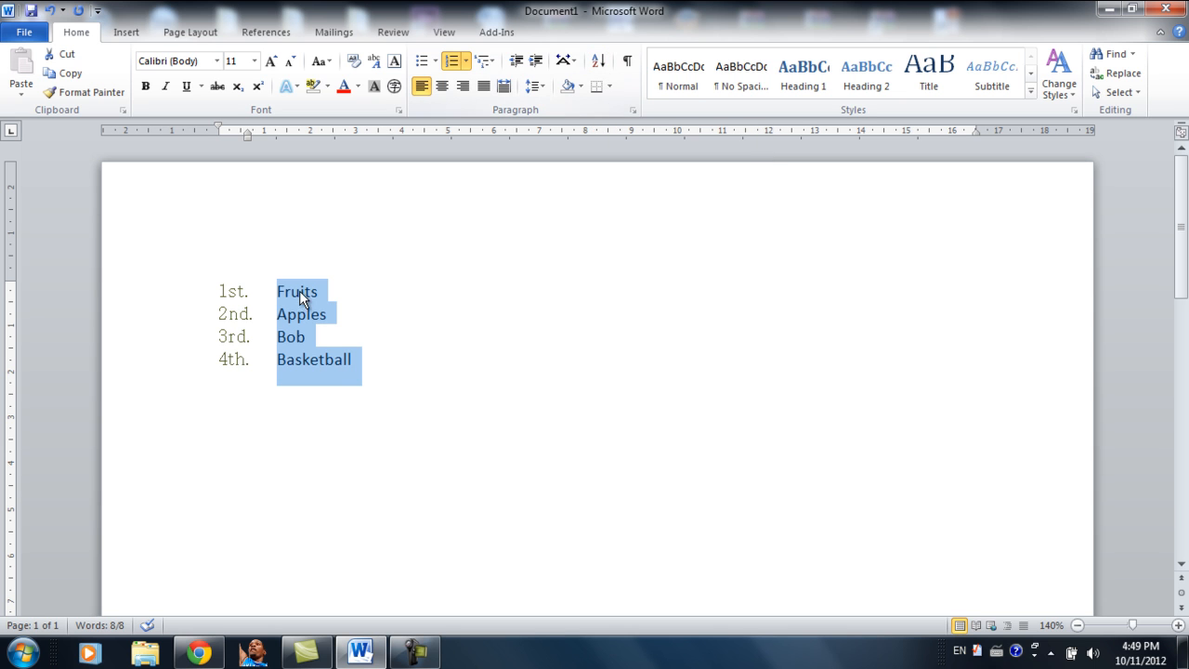
mouse_move(306, 406)
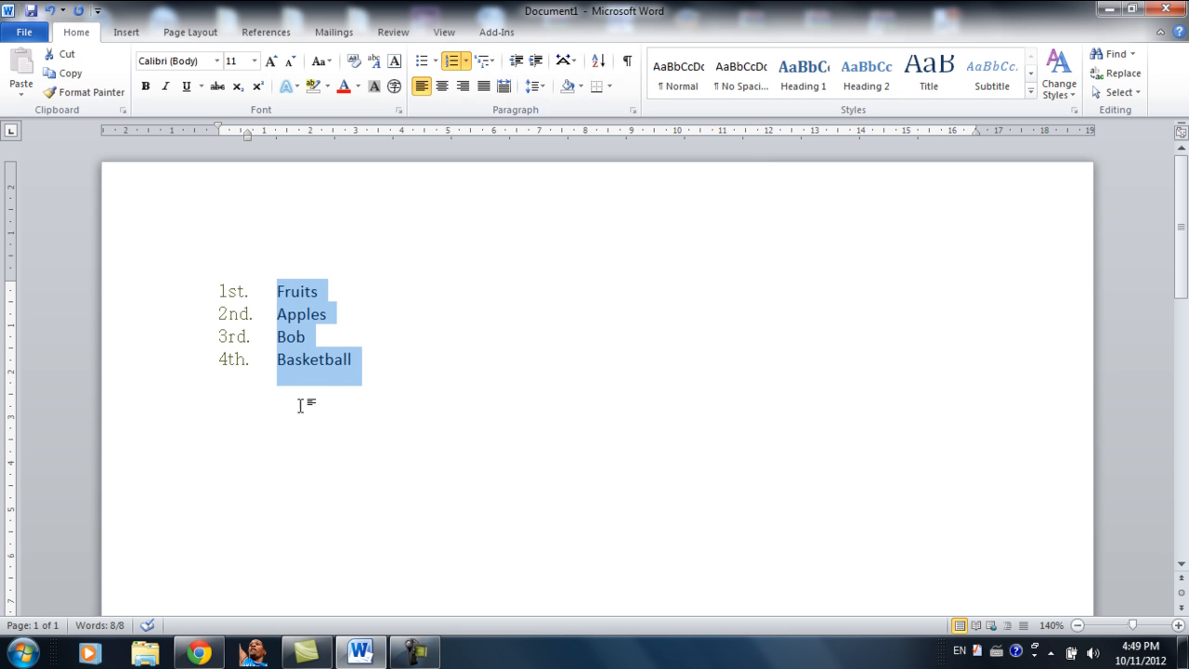
mouse_move(319, 313)
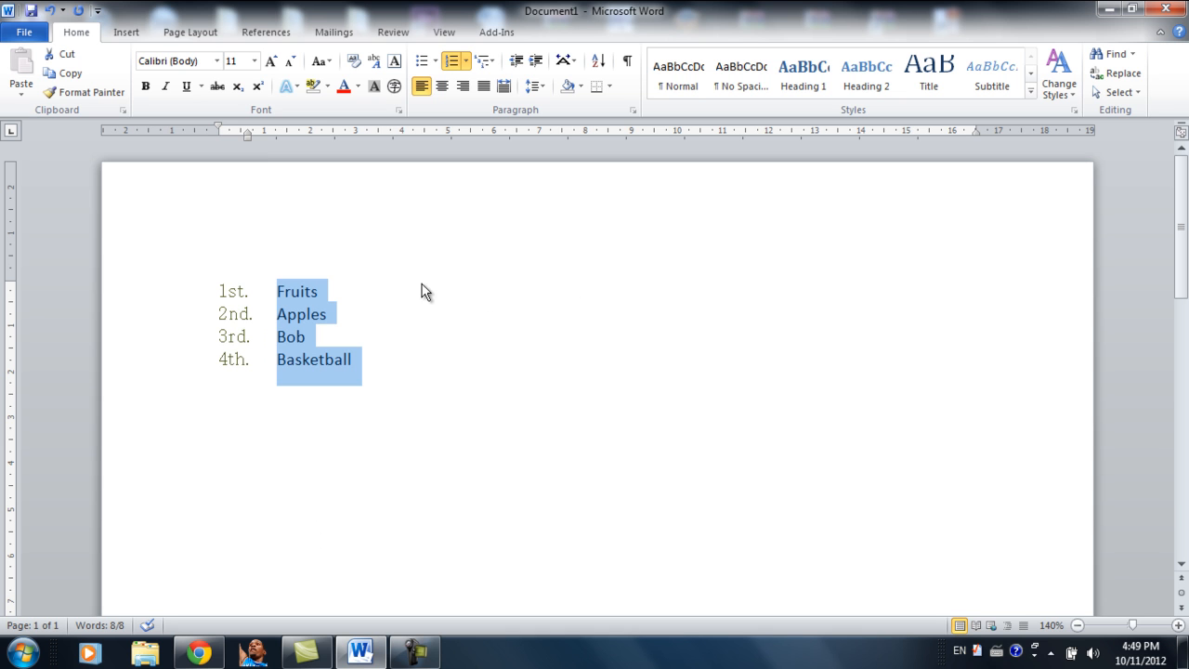
mouse_move(413, 355)
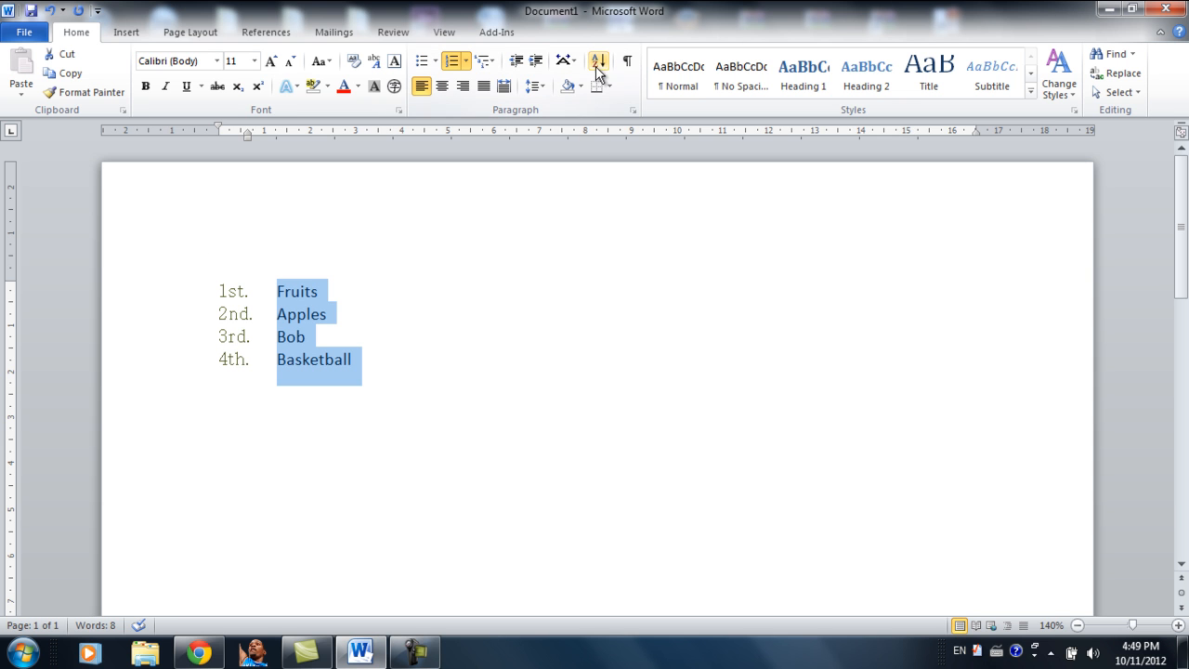
- Sort the list ascending by paragraph text and turn on formatting marks
click(598, 60)
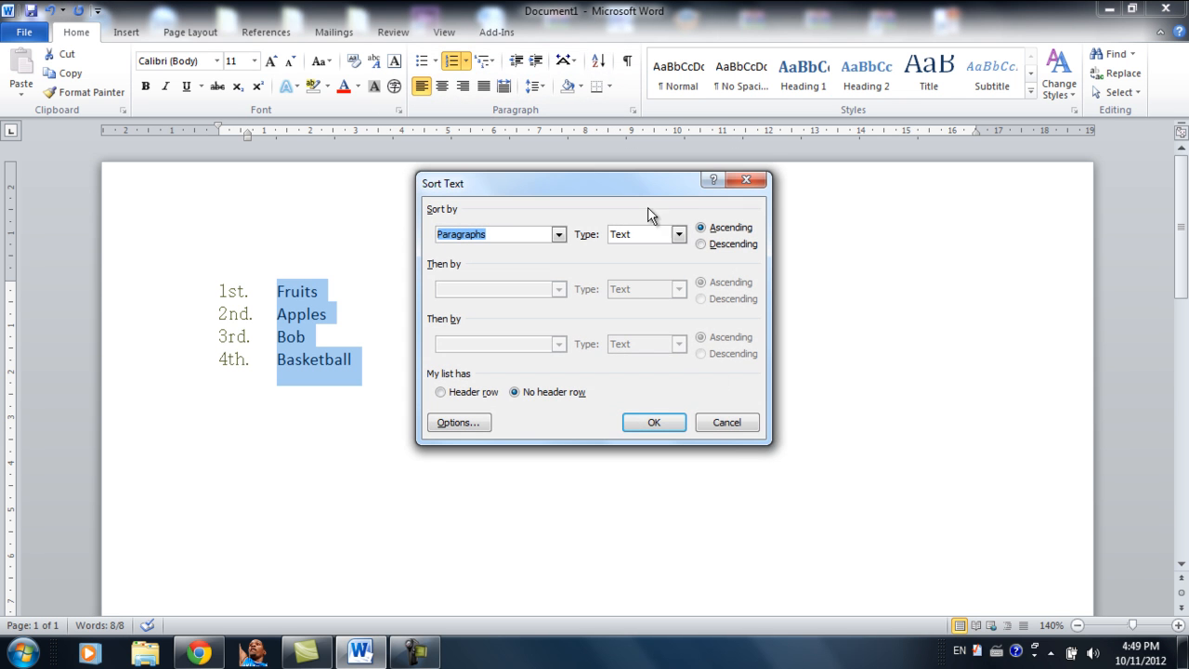
click(653, 422)
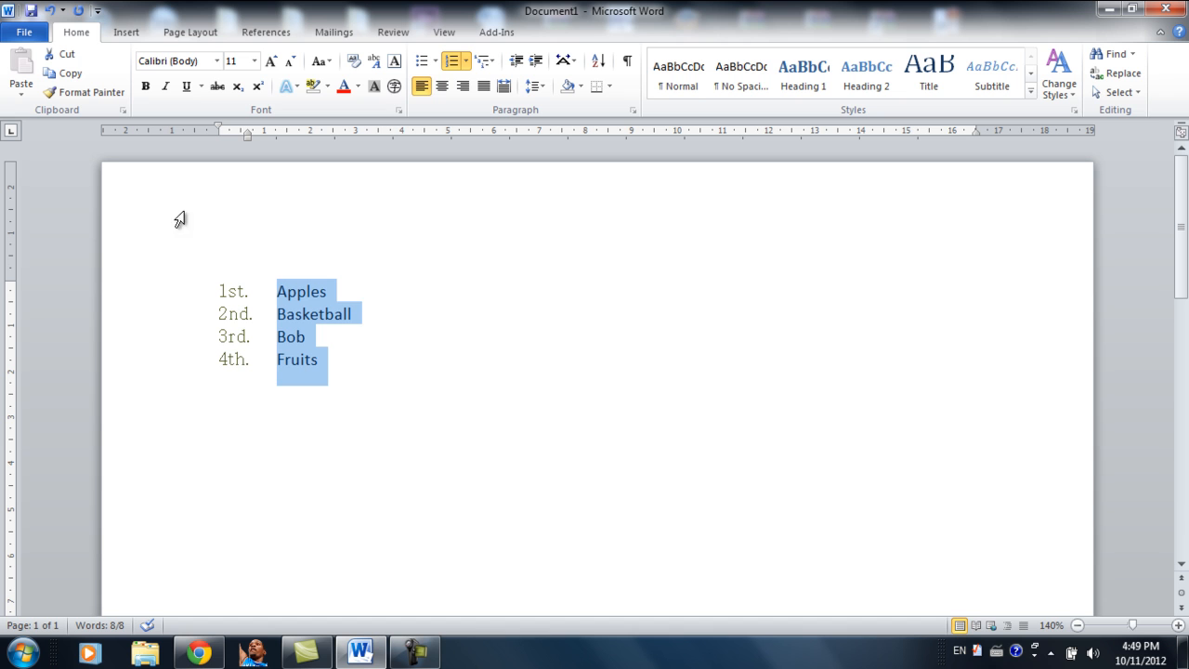
mouse_move(293, 274)
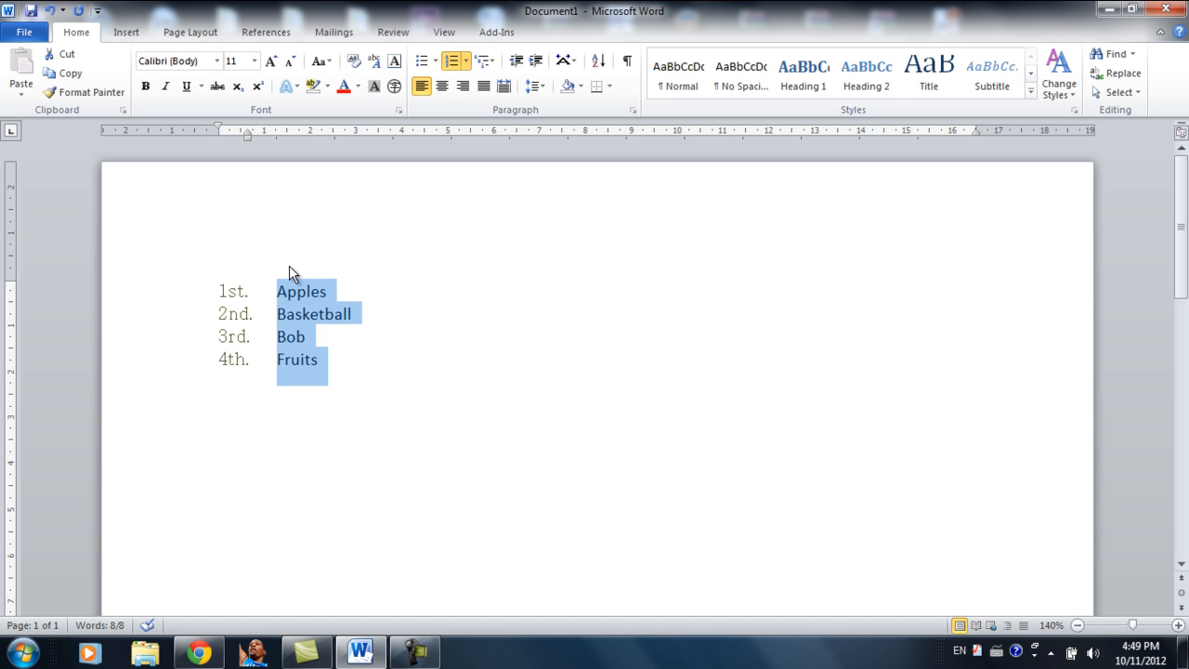
mouse_move(288, 414)
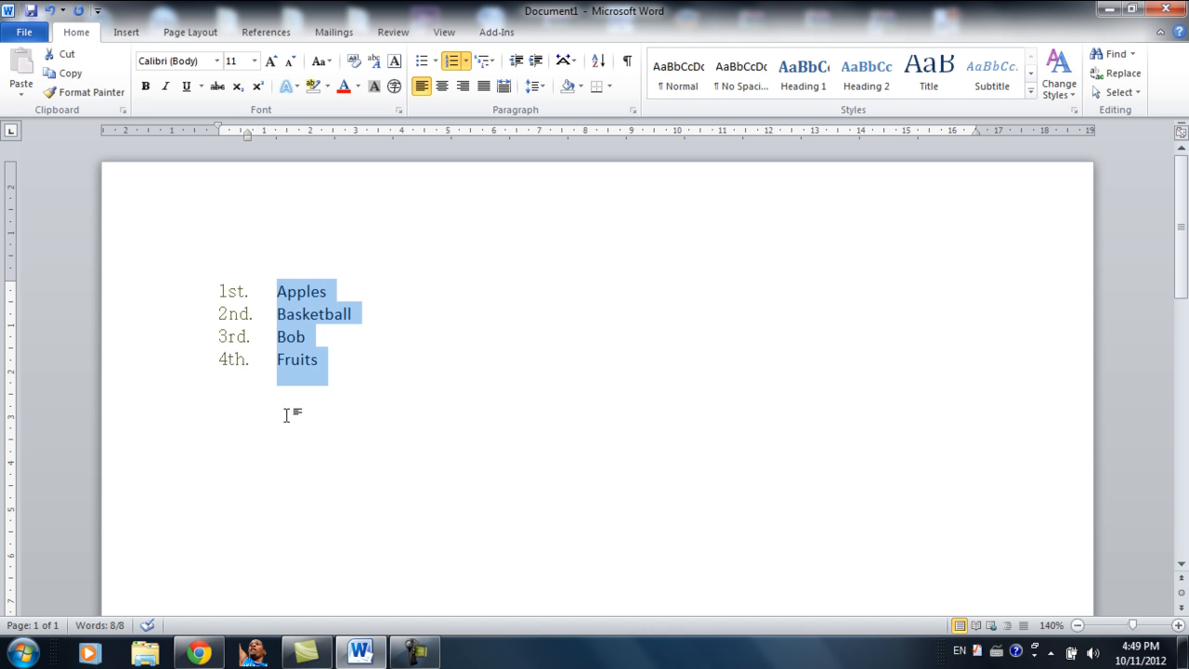
mouse_move(599, 143)
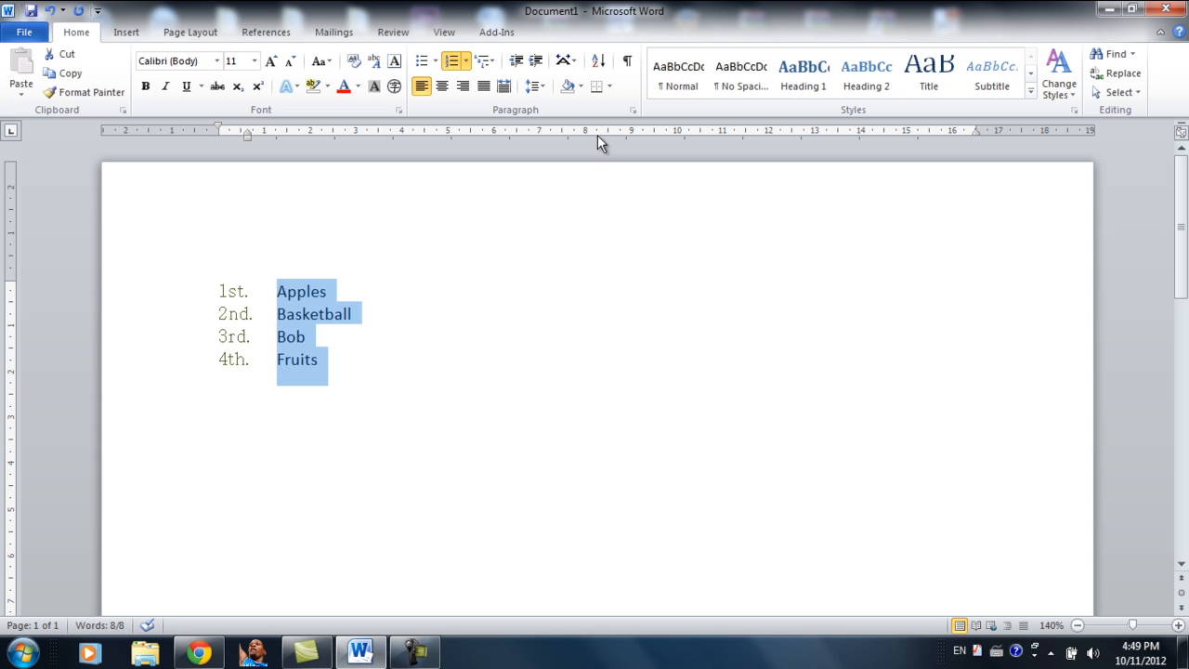
click(628, 61)
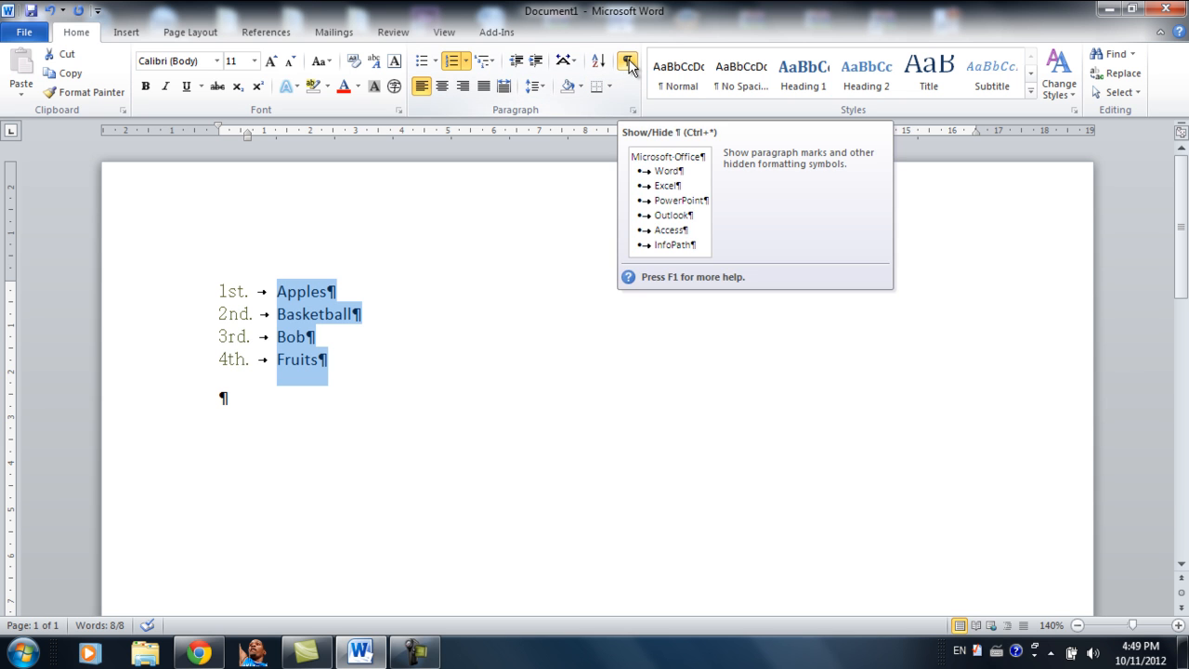
- Insert several spaces after 'Apples', shown as dots, then return the cursor before it
click(327, 291)
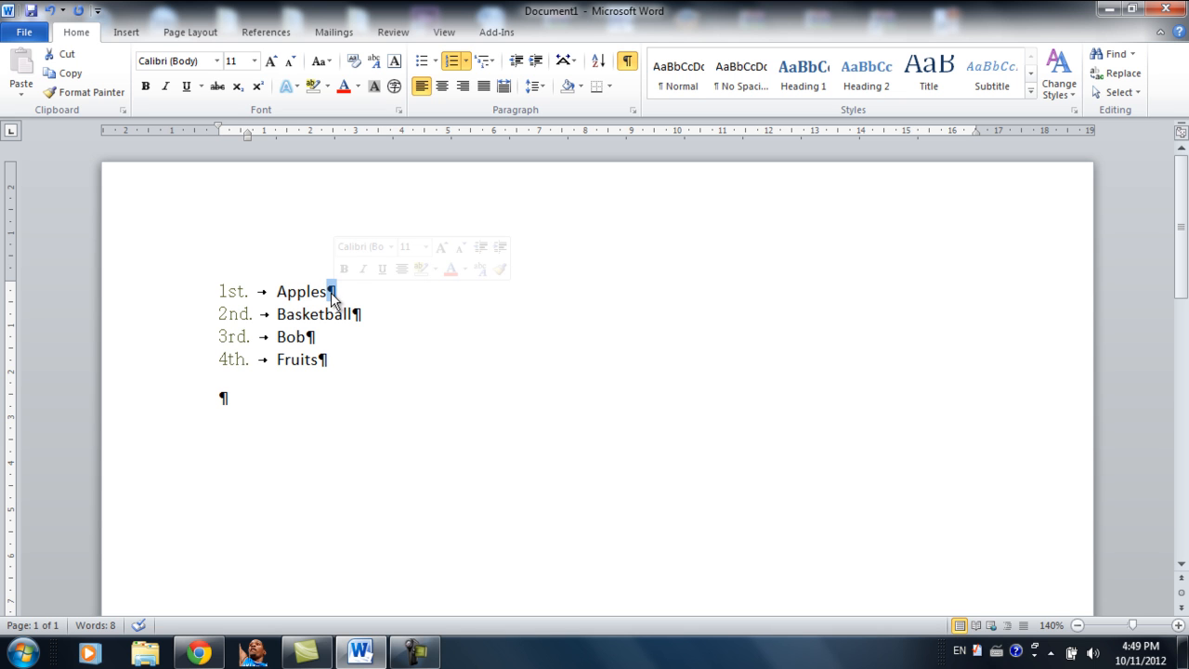
mouse_move(339, 305)
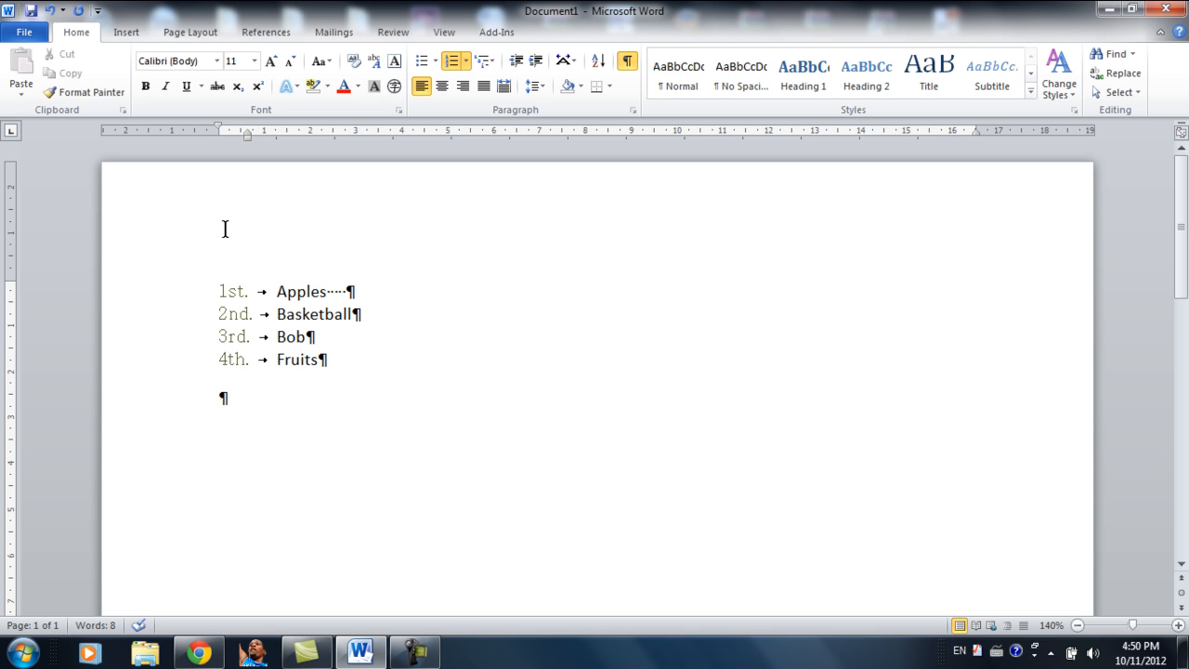
click(278, 291)
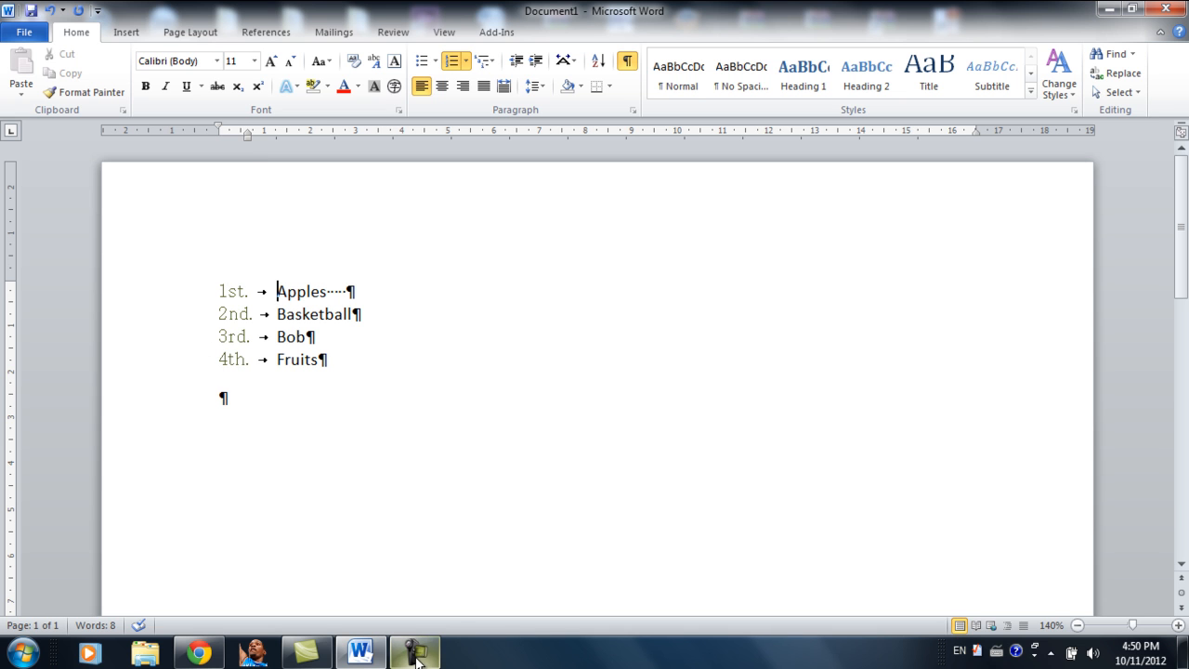